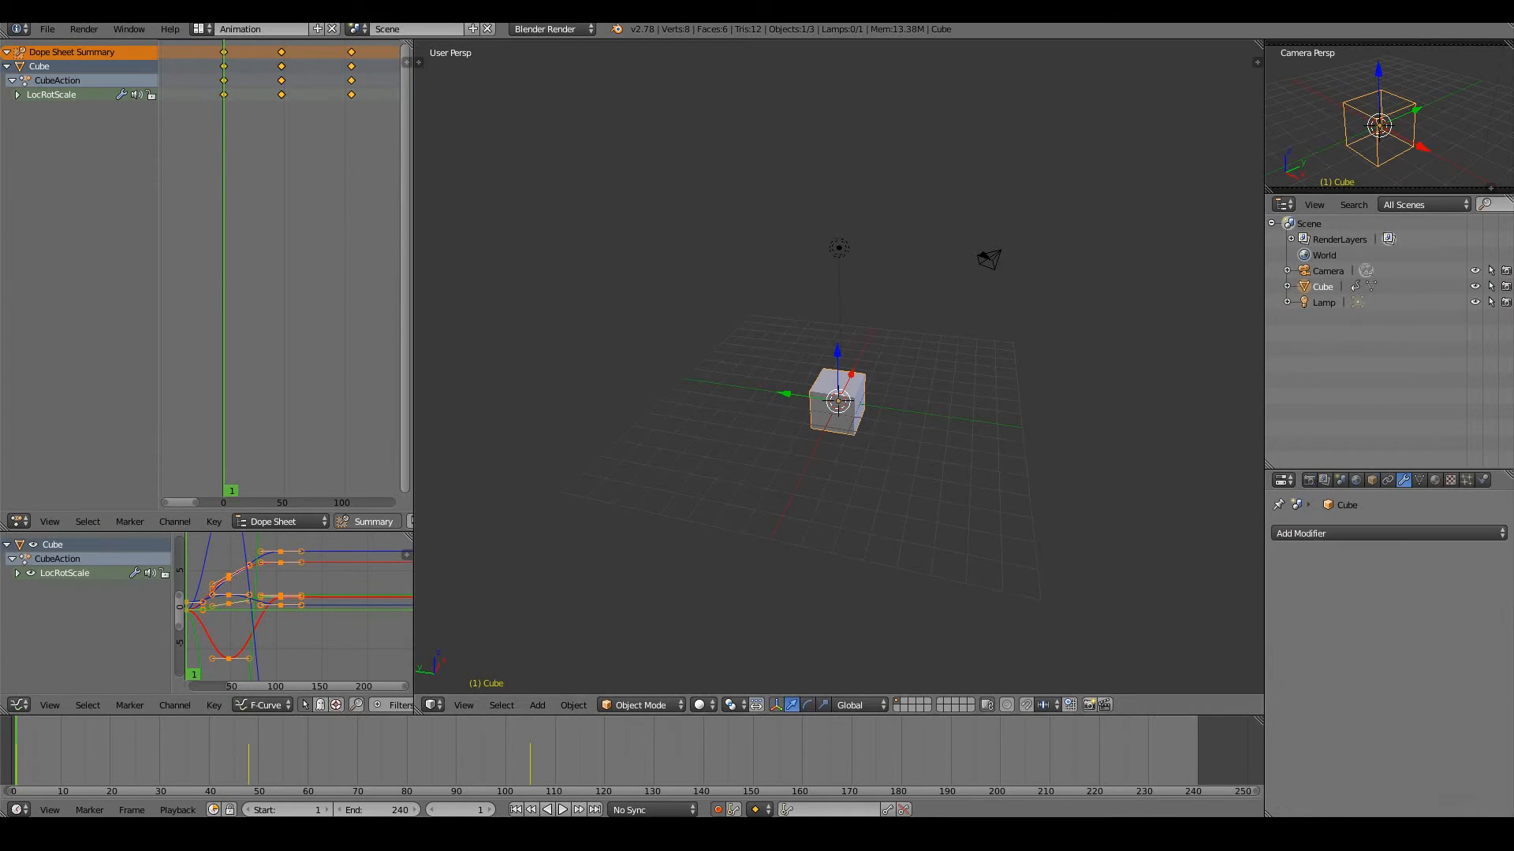
Switch the render engine to Cycles and select the lamp
click(546, 28)
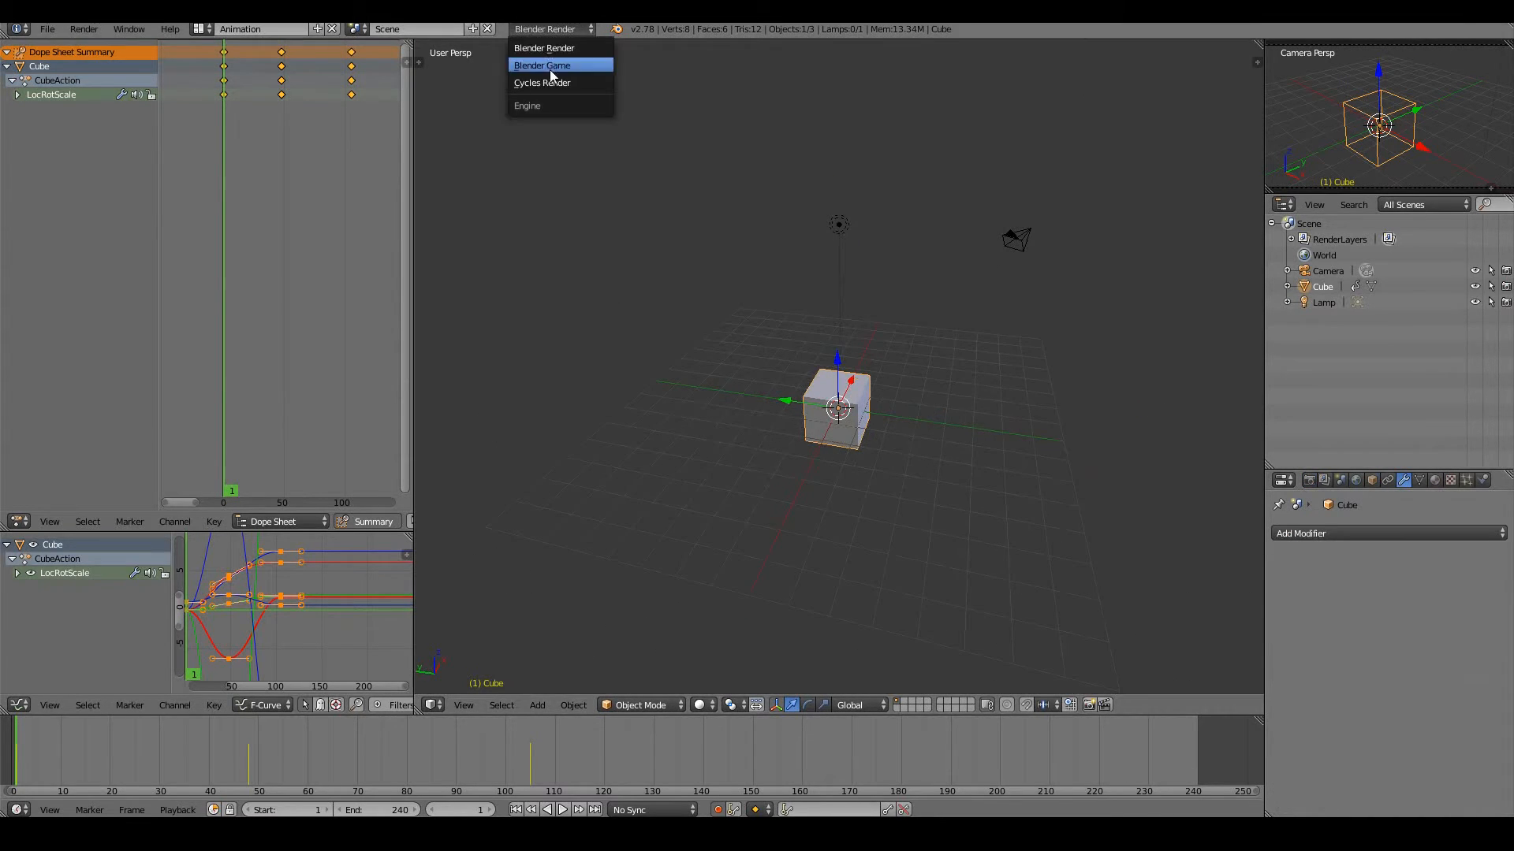
click(542, 82)
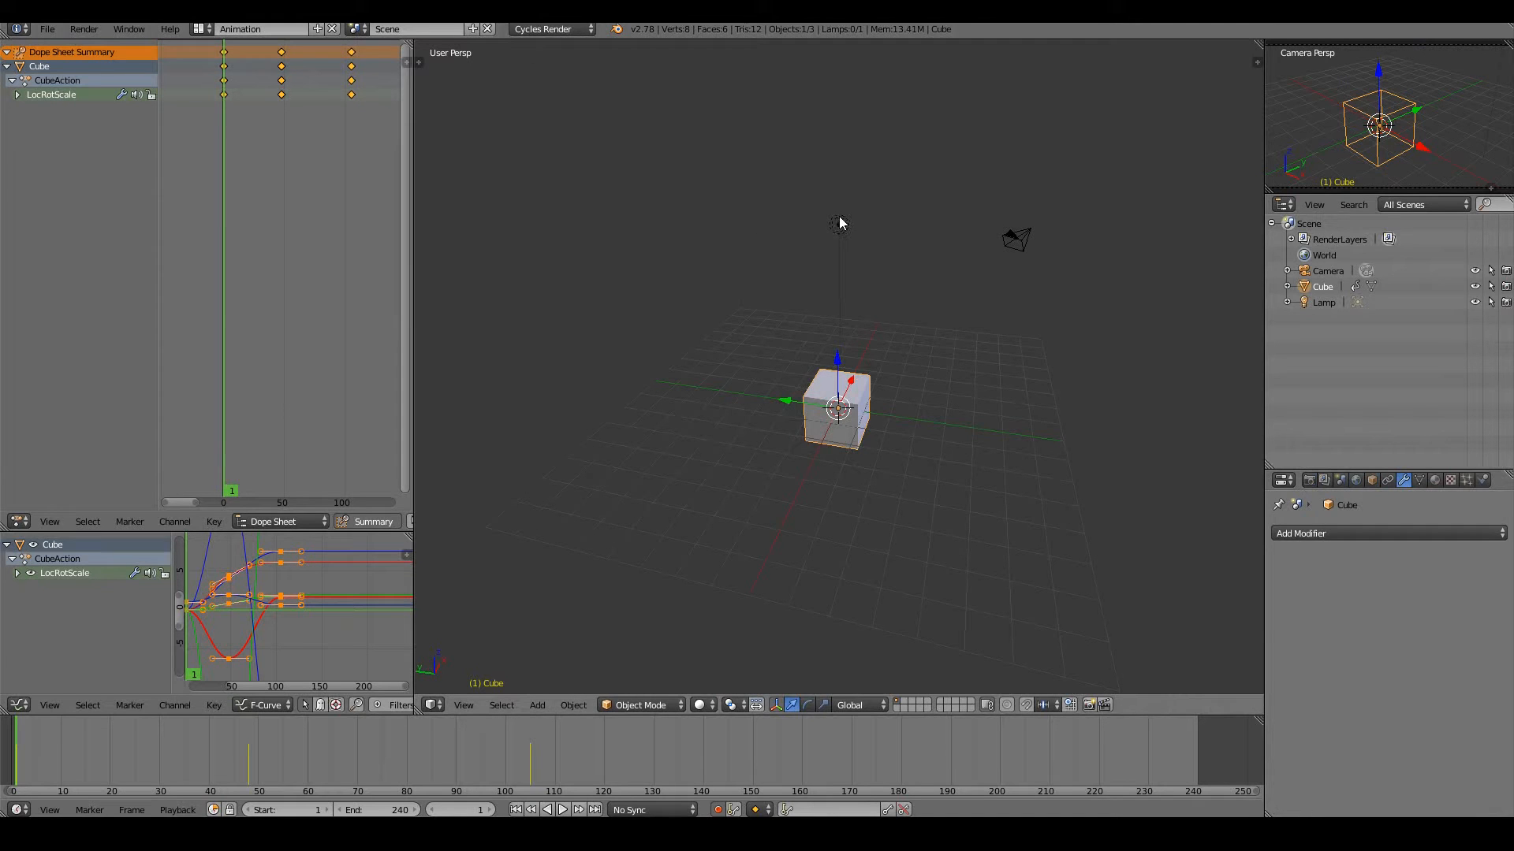
click(1324, 302)
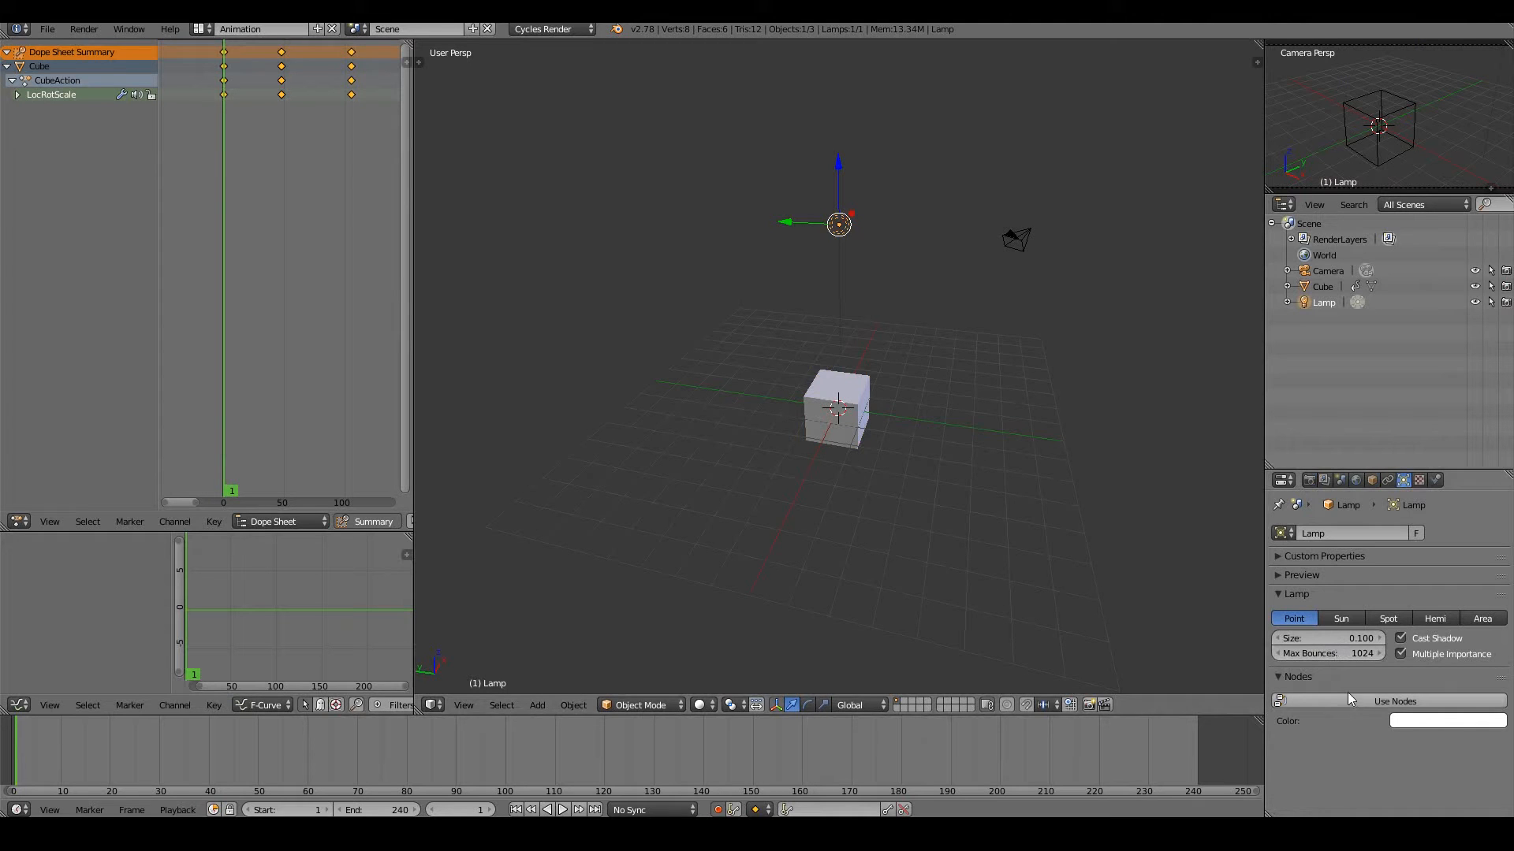
Enable Use Nodes on the lamp's light settings
click(1393, 700)
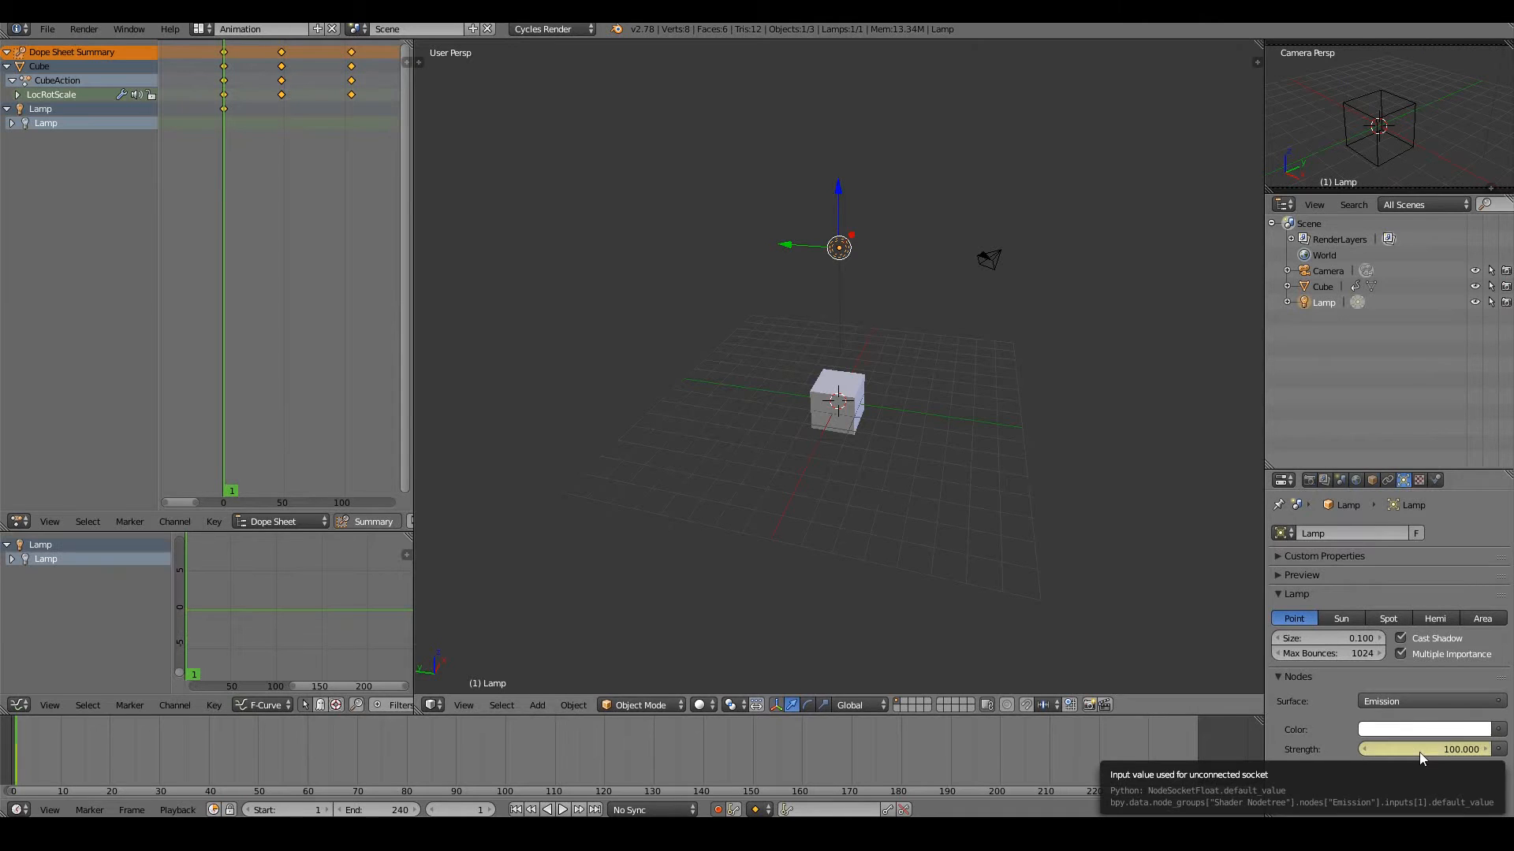
mouse_move(456, 758)
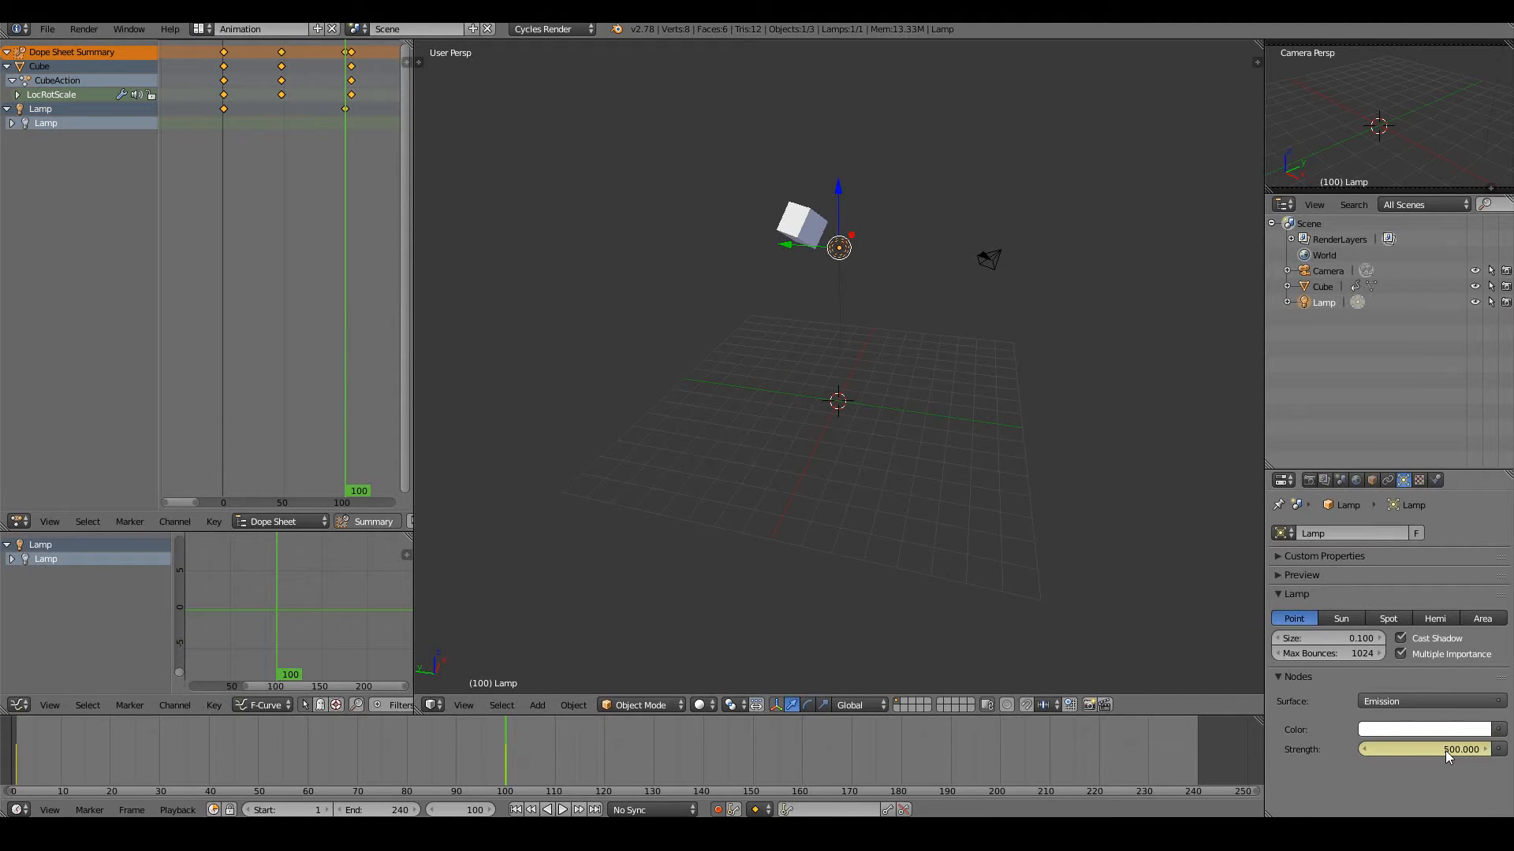
mouse_move(1433, 749)
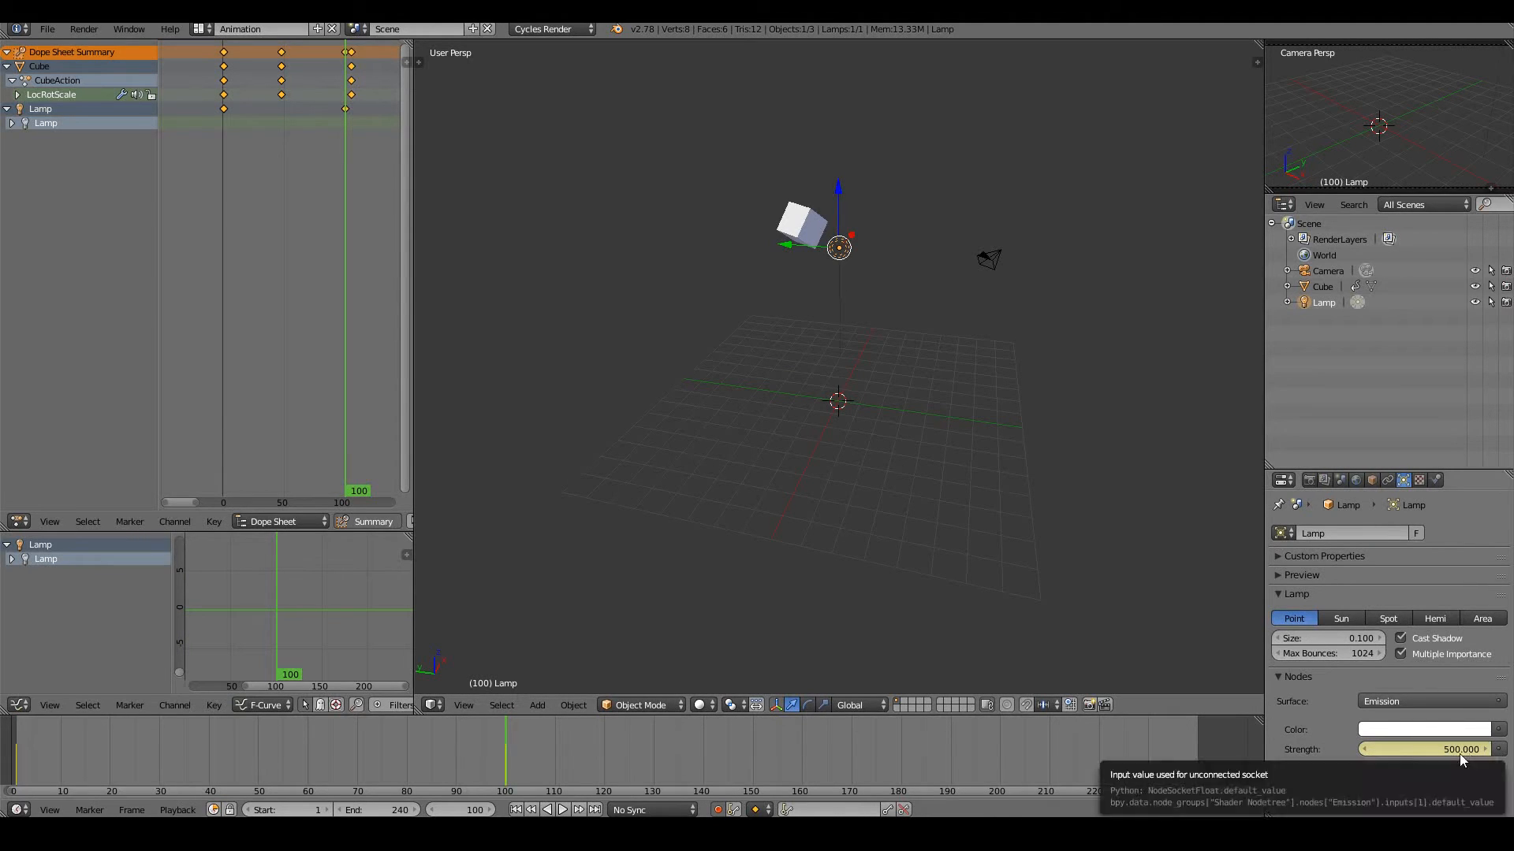
mouse_move(912, 211)
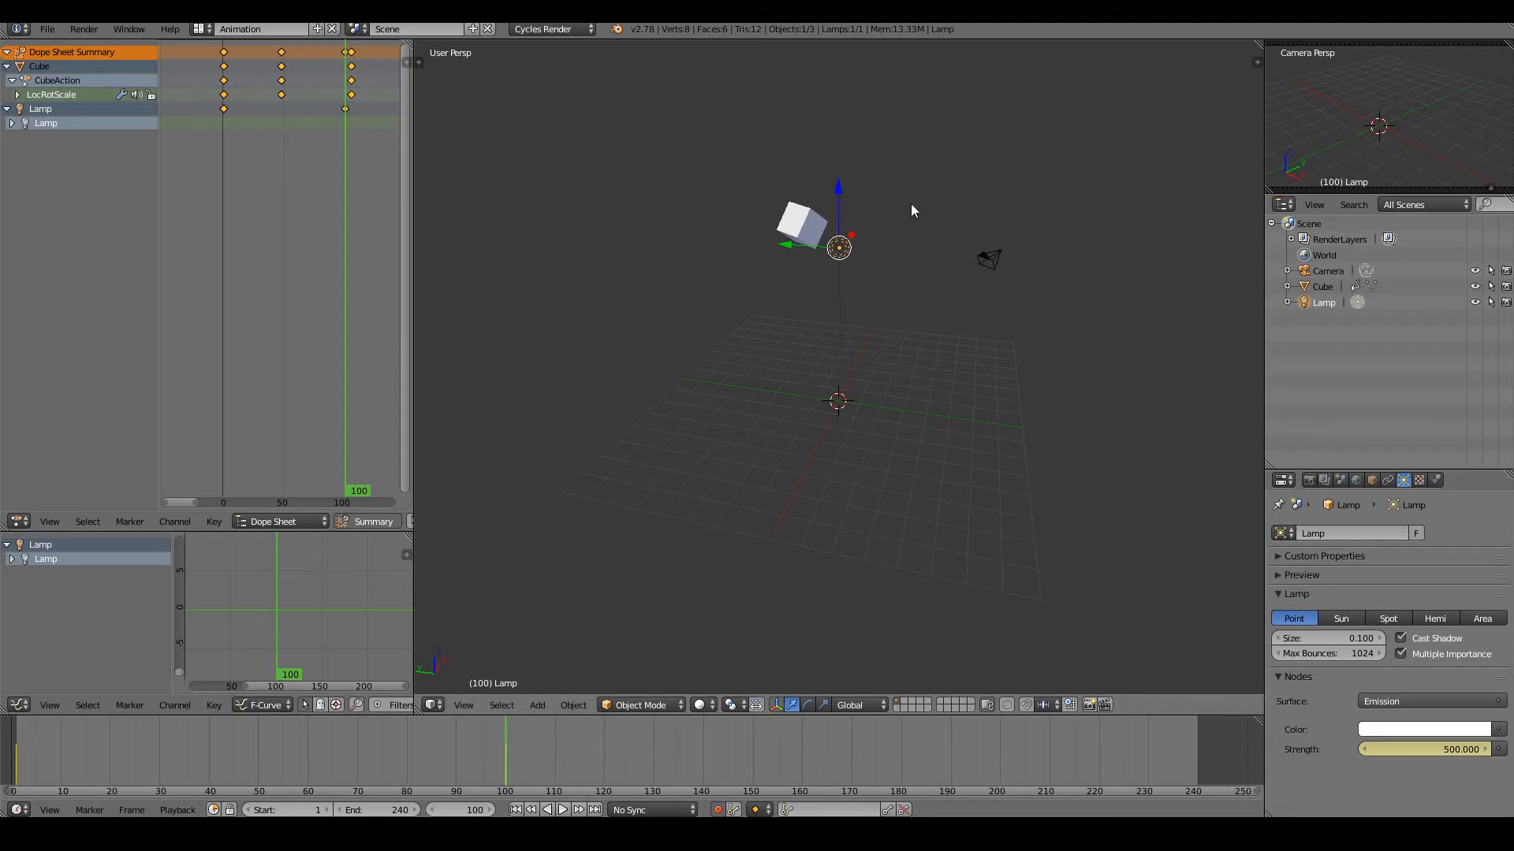
mouse_move(681, 349)
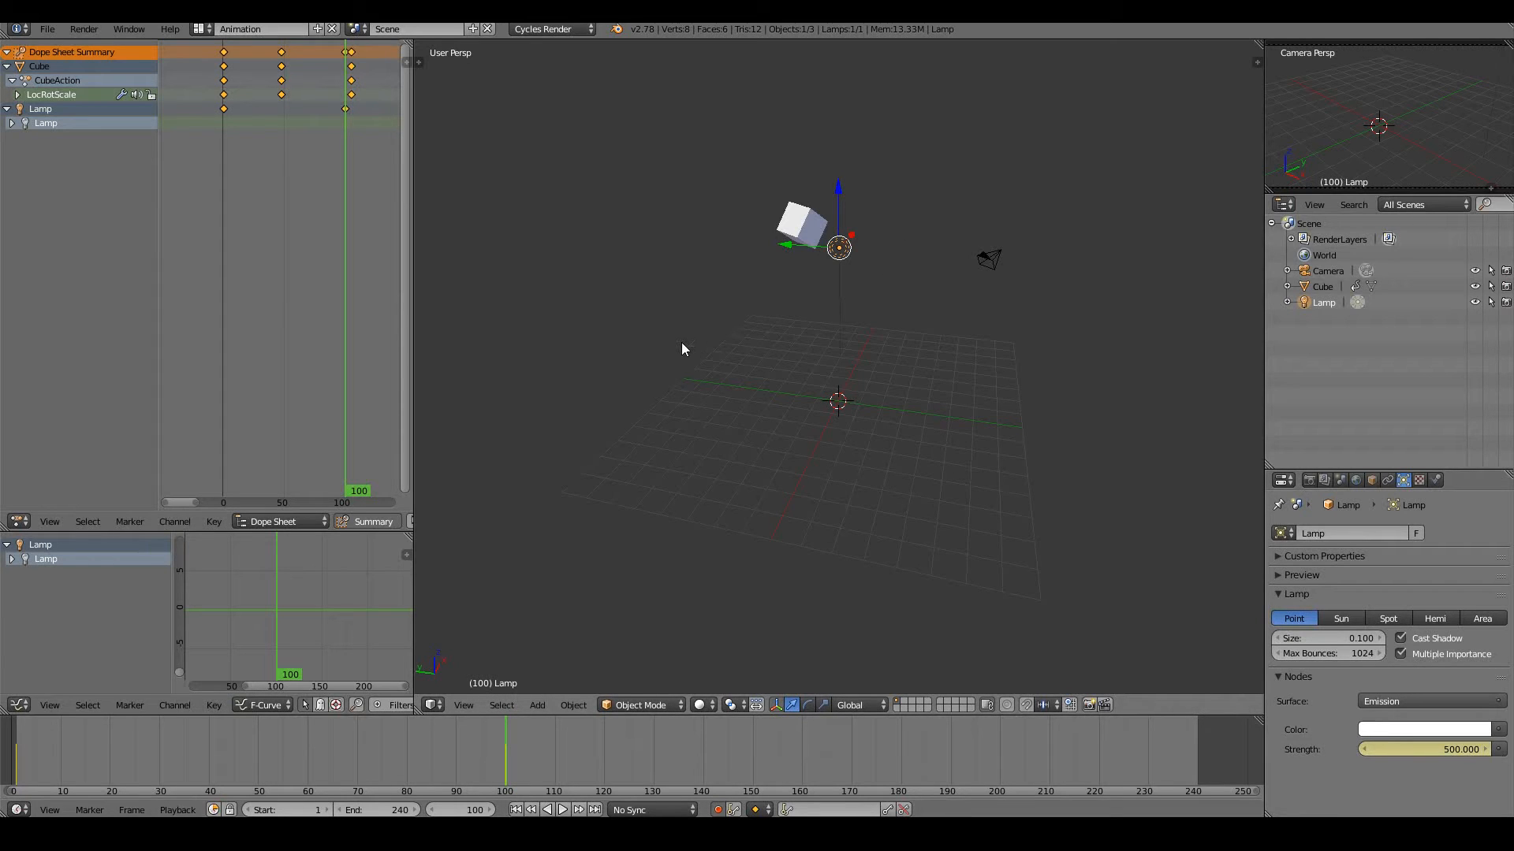
mouse_move(856, 276)
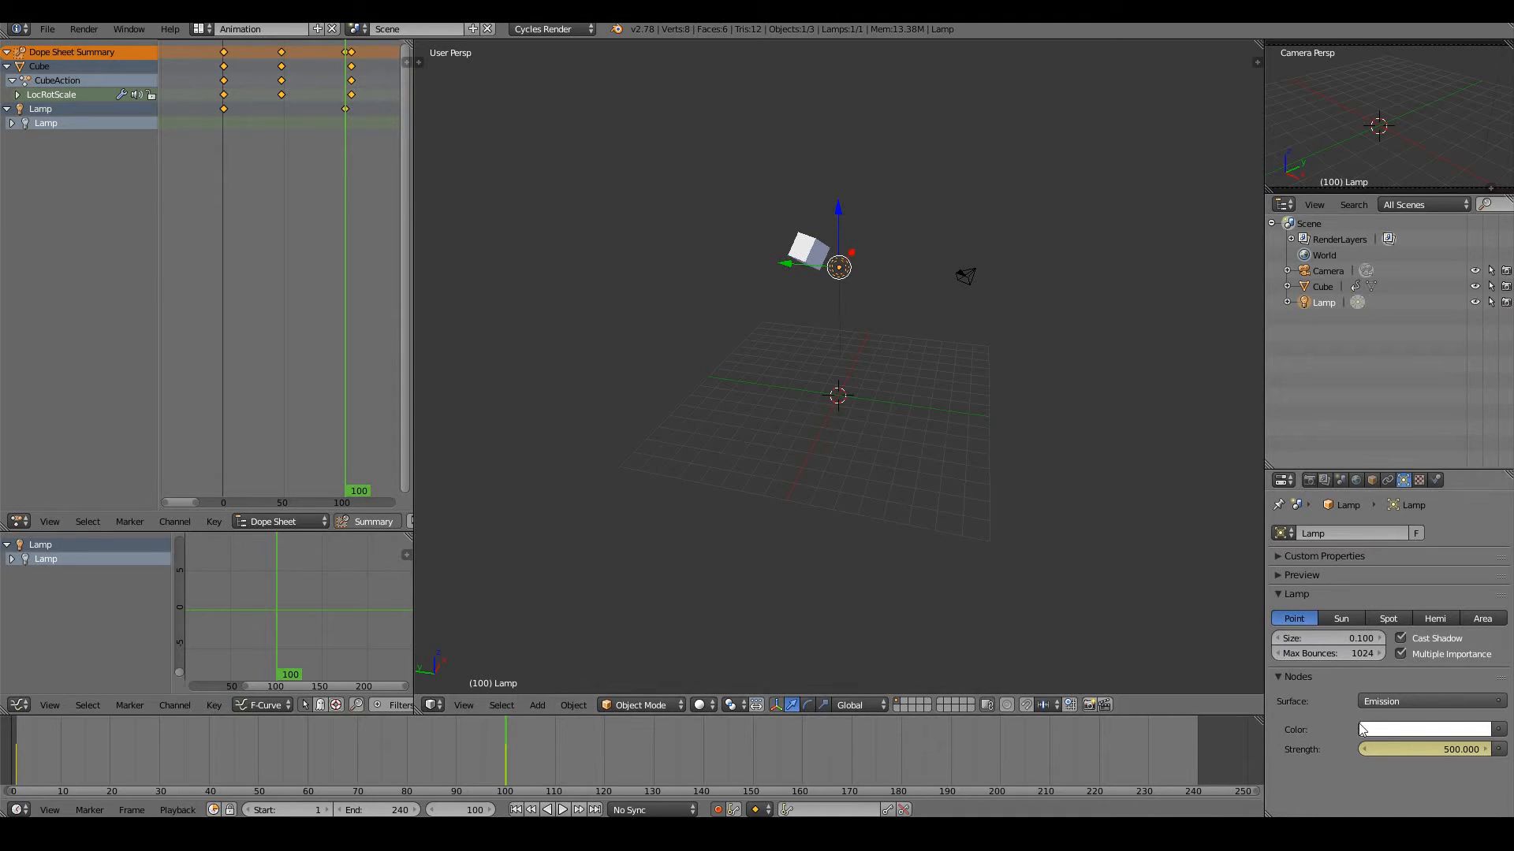
Set the lamp colour to light blue at frame 1, then move to frame 100
click(516, 809)
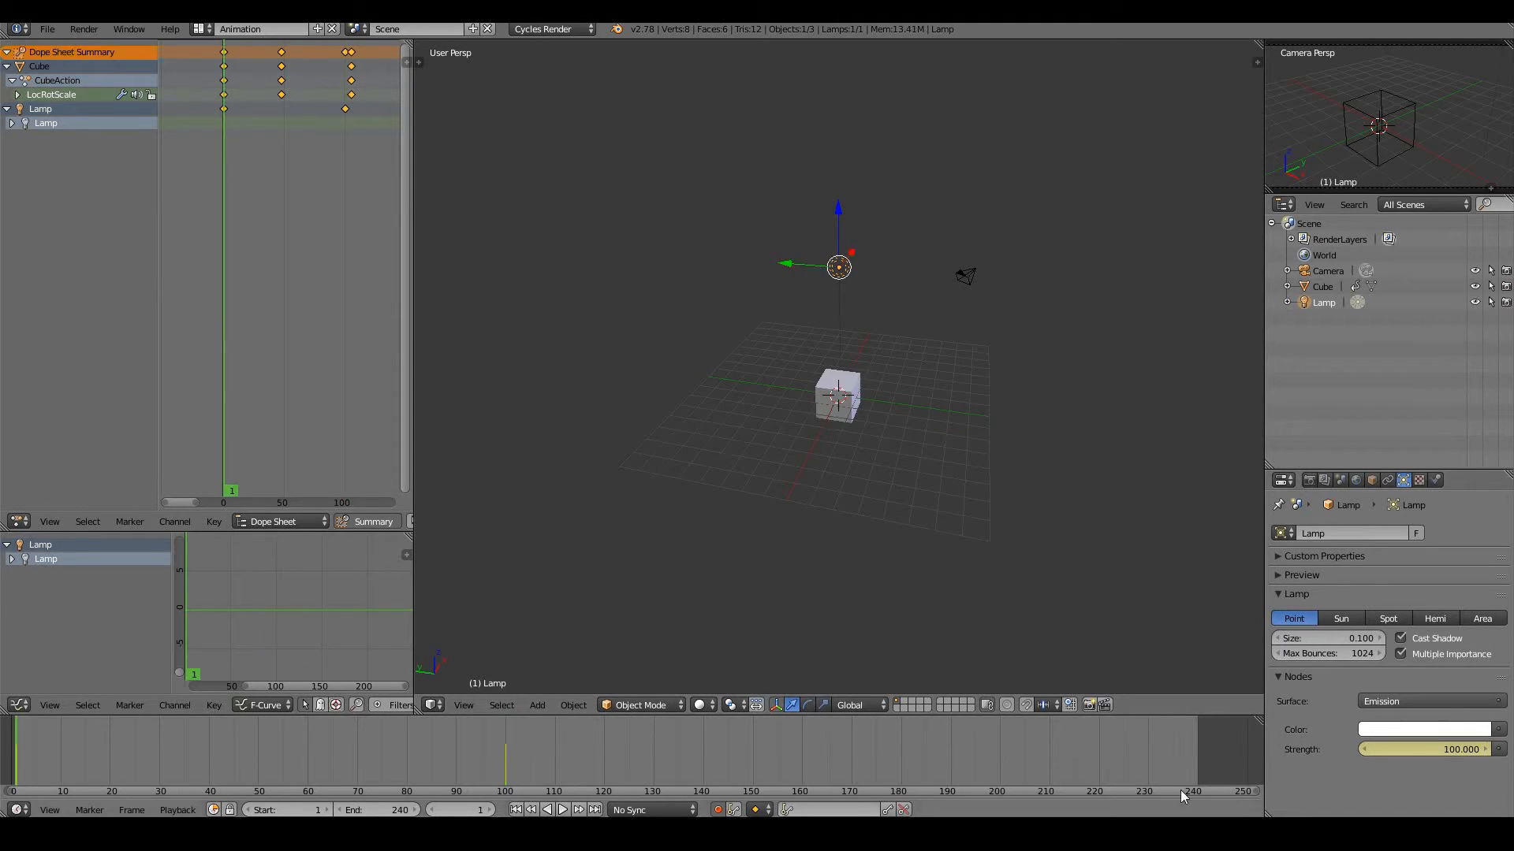
click(1428, 728)
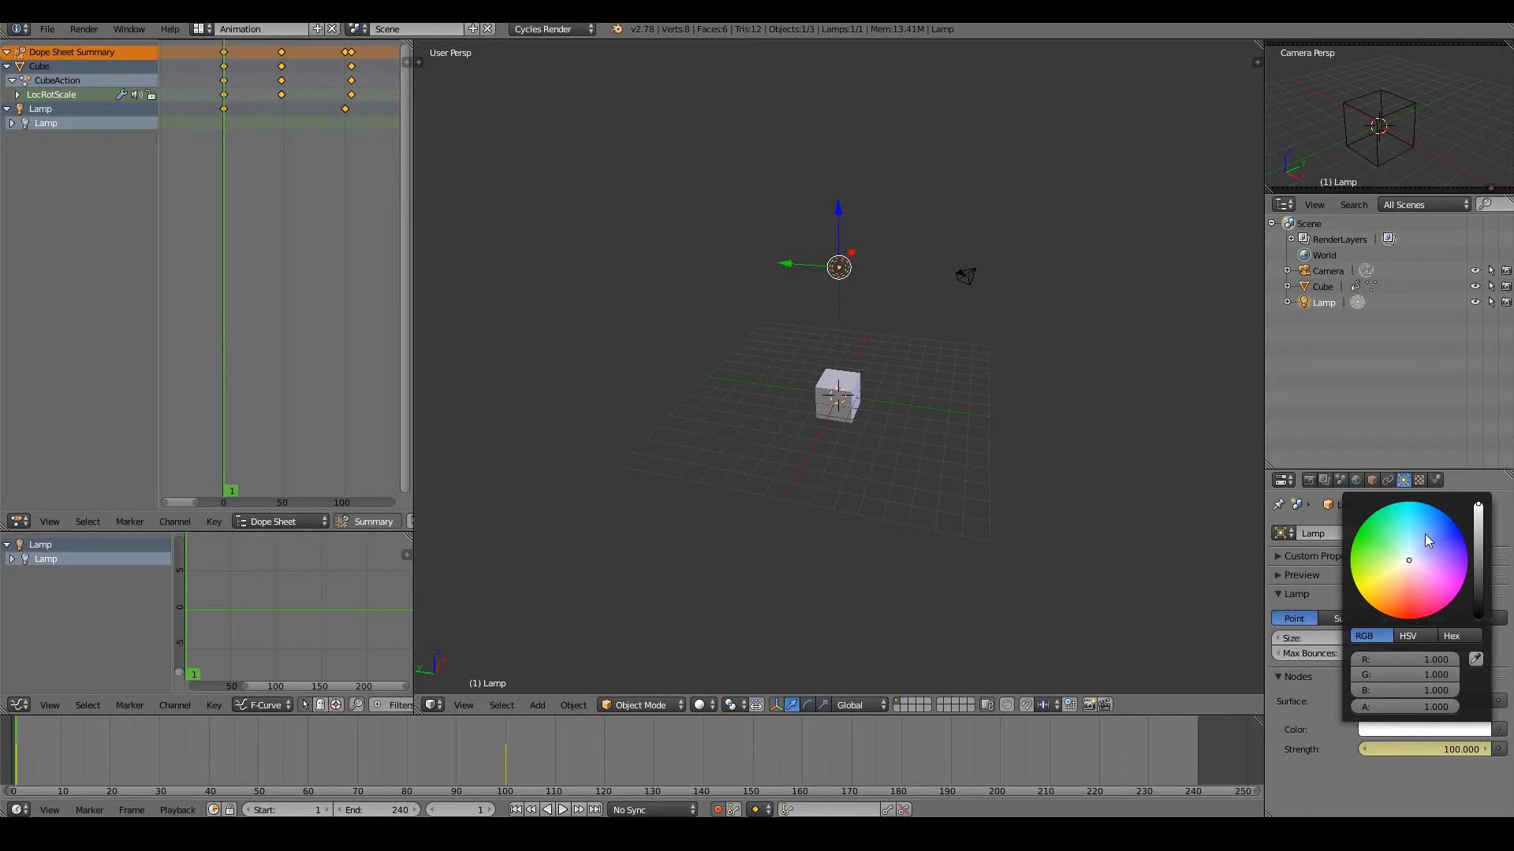
click(1429, 729)
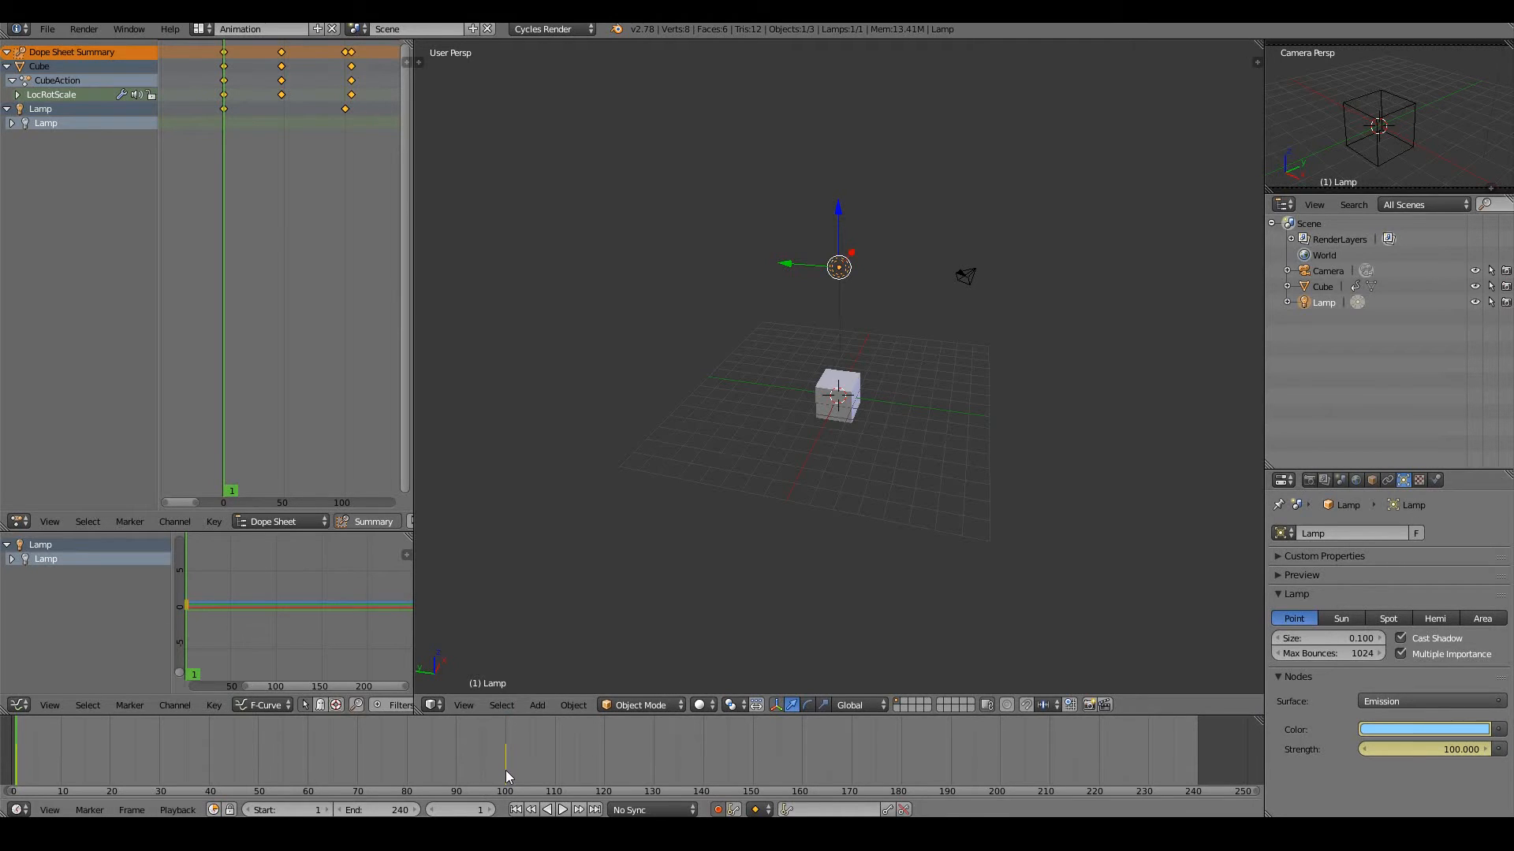
click(1424, 728)
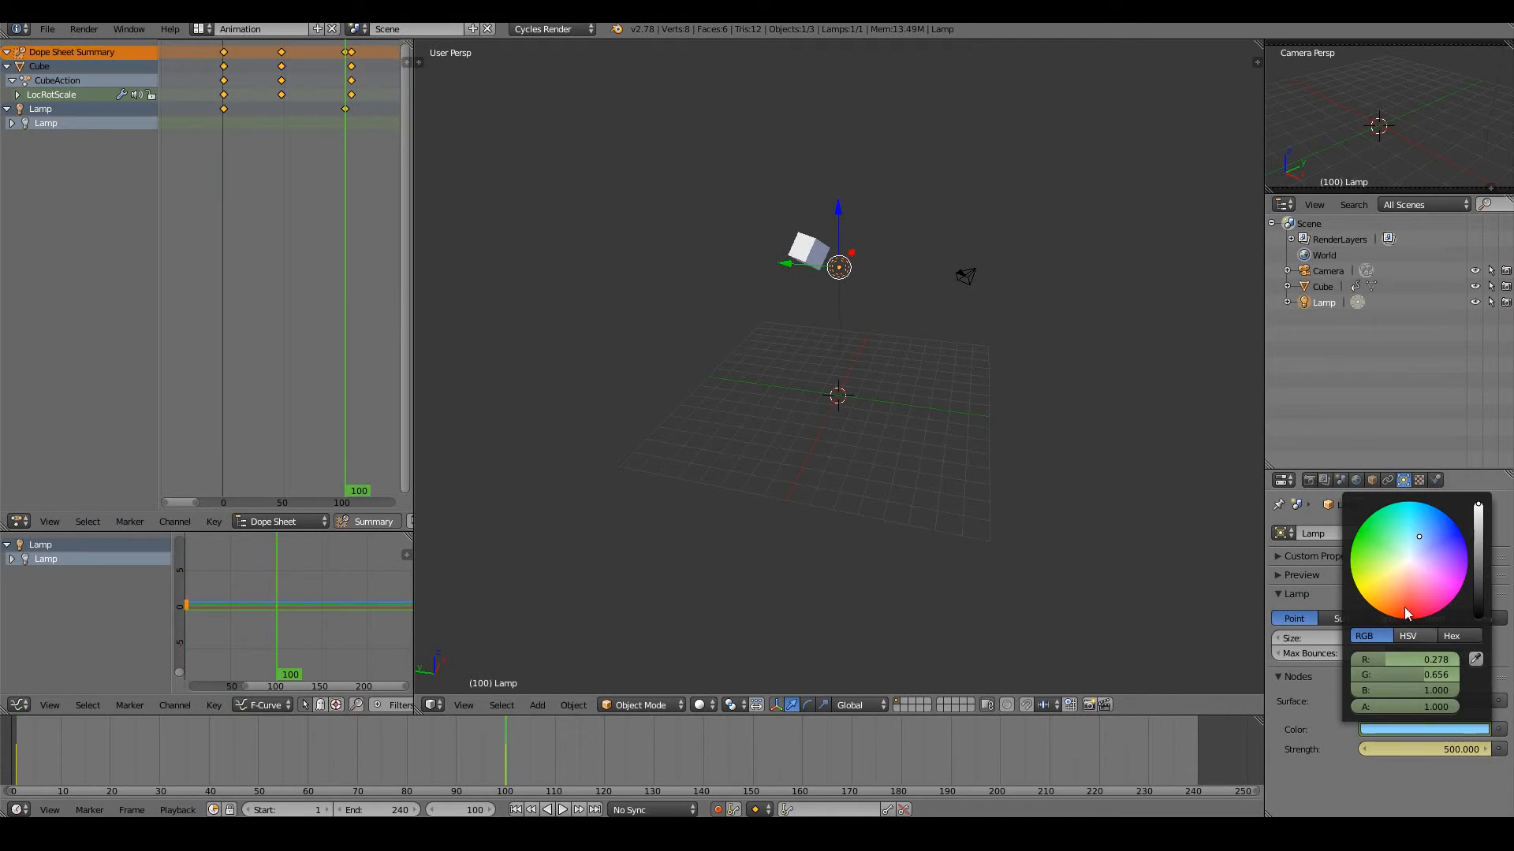
mouse_move(1419, 592)
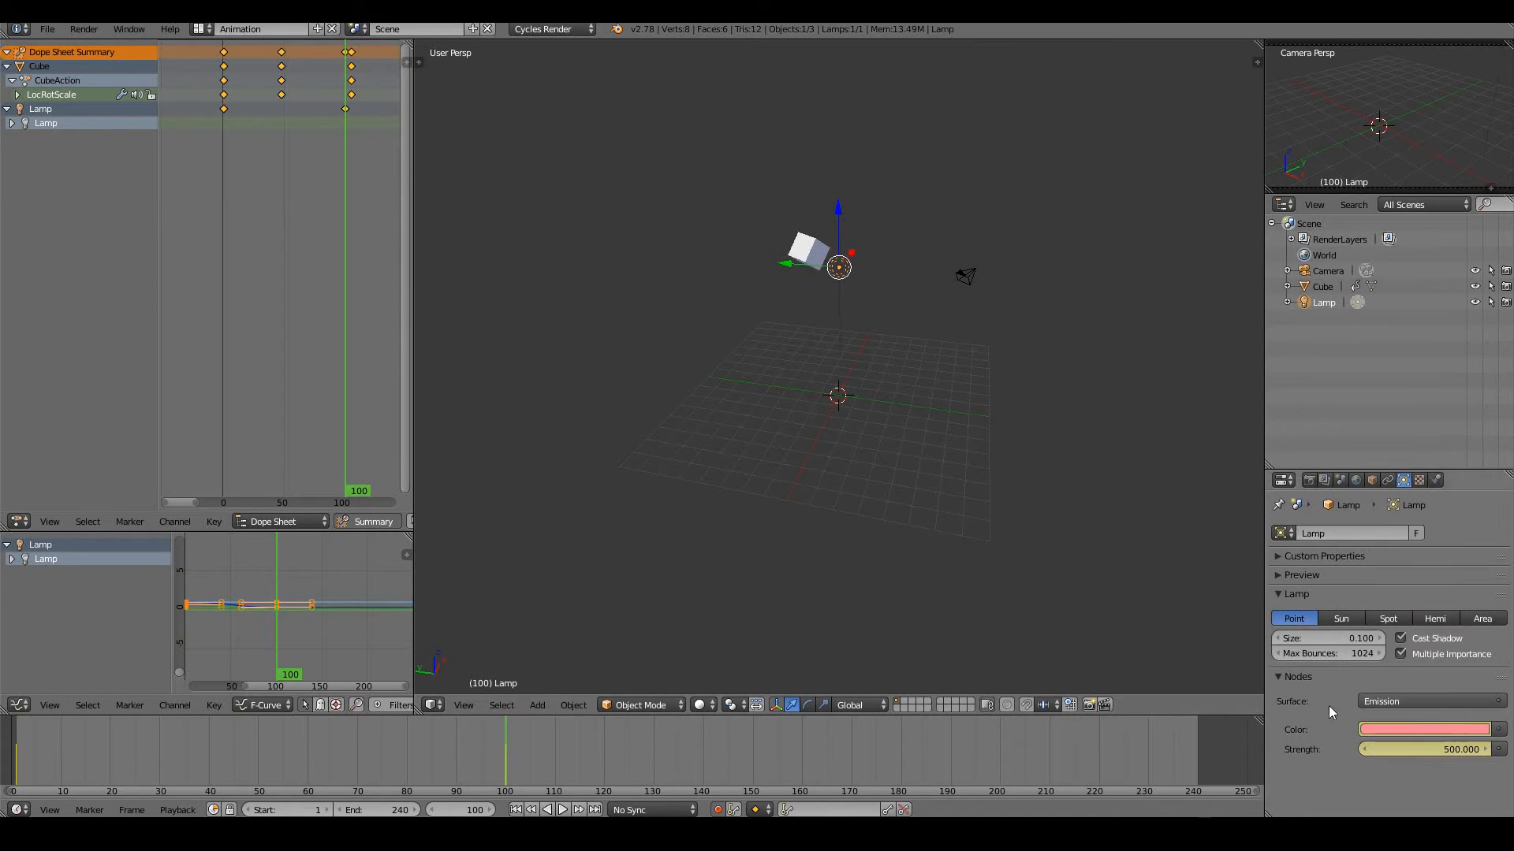
mouse_move(1424, 729)
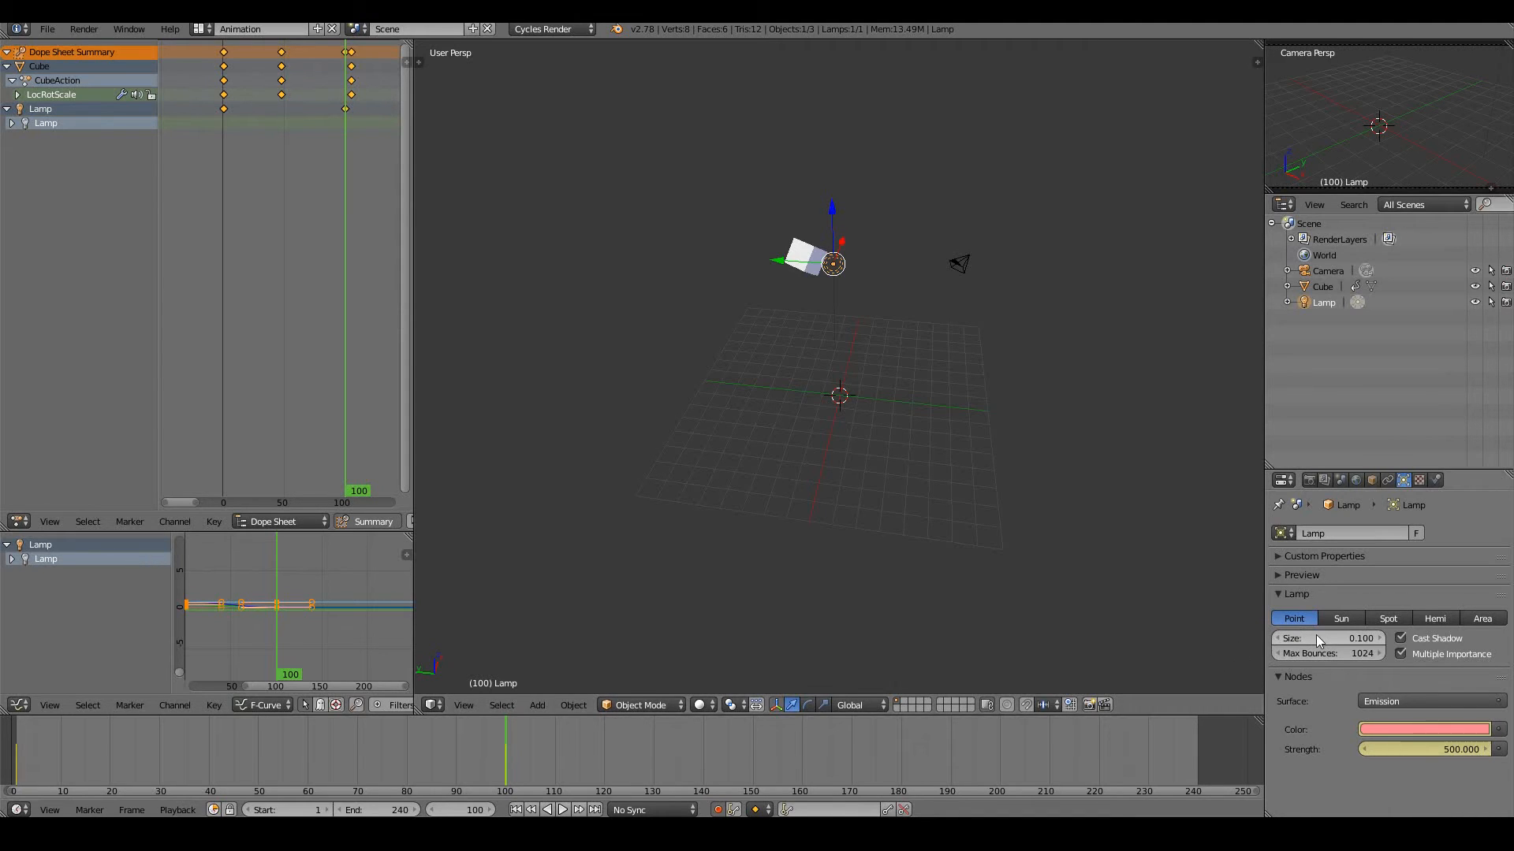
mouse_move(1327, 637)
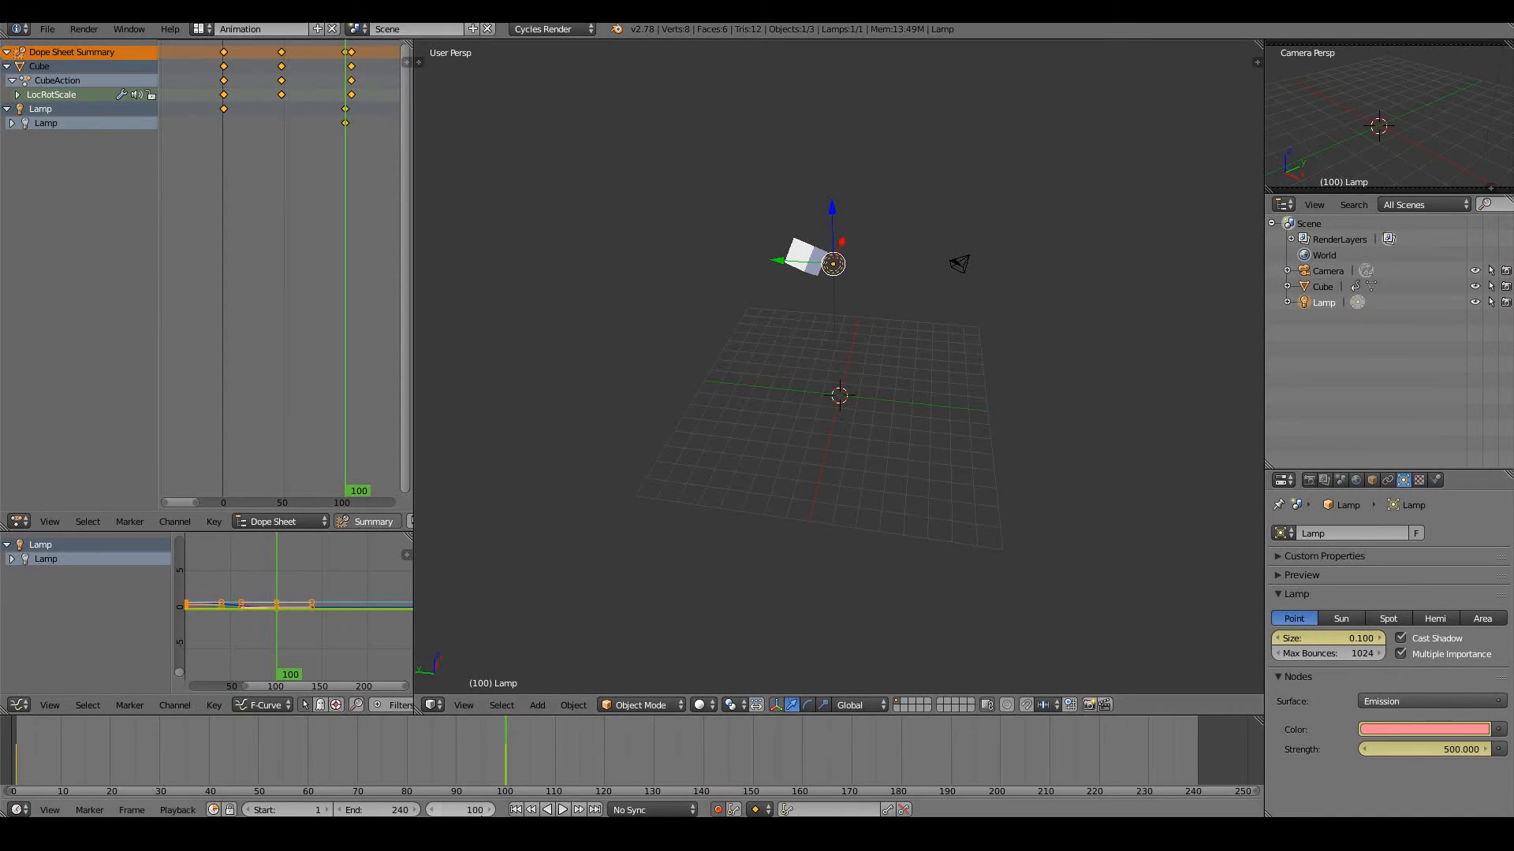
mouse_move(1072, 582)
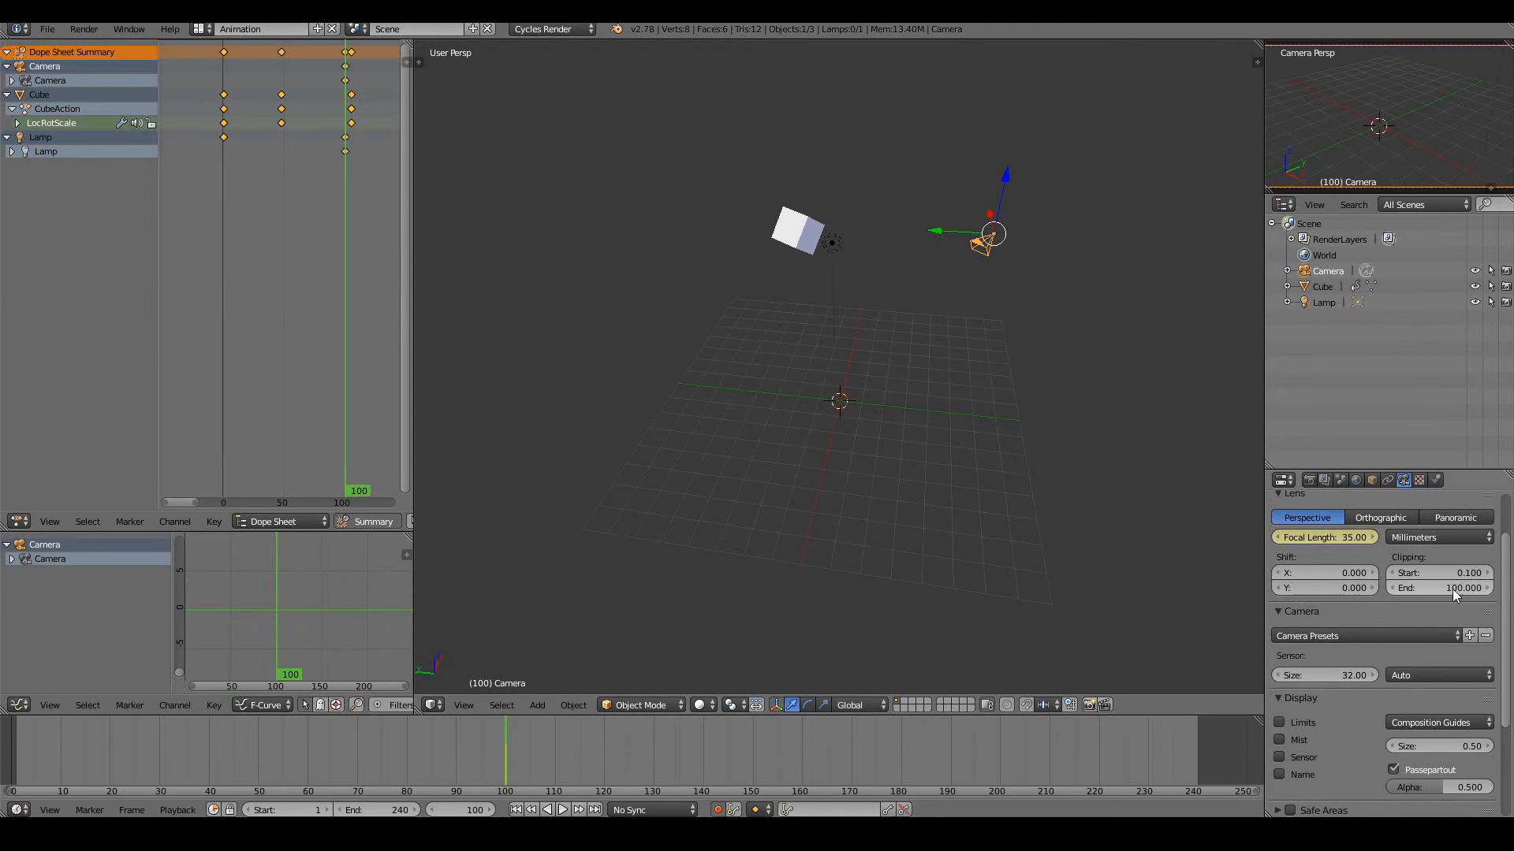
Scroll the properties editor and switch to the cube's modifier settings
scroll(down, 3)
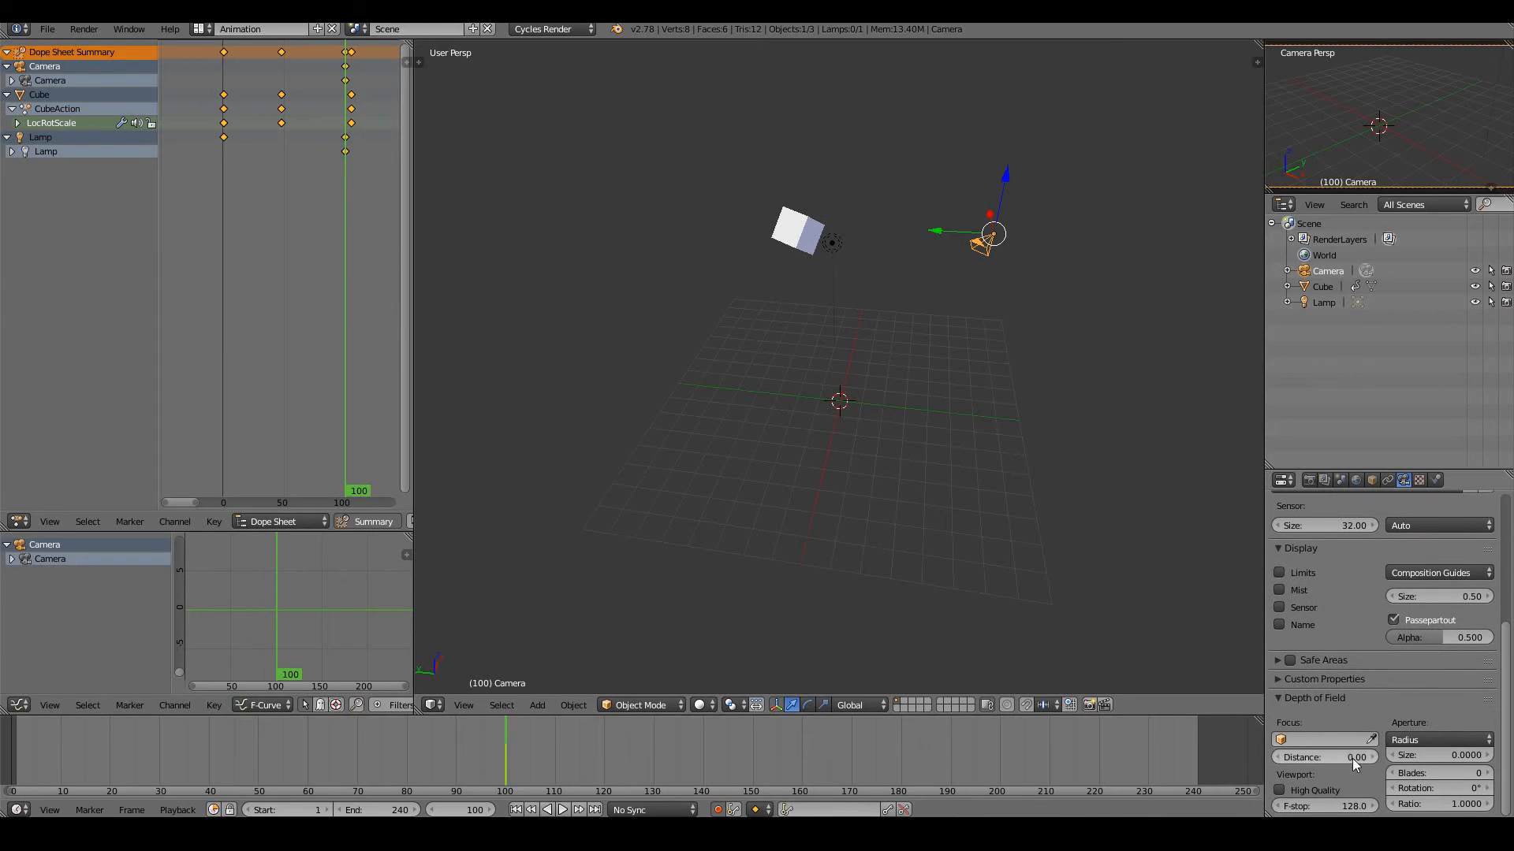
click(1324, 757)
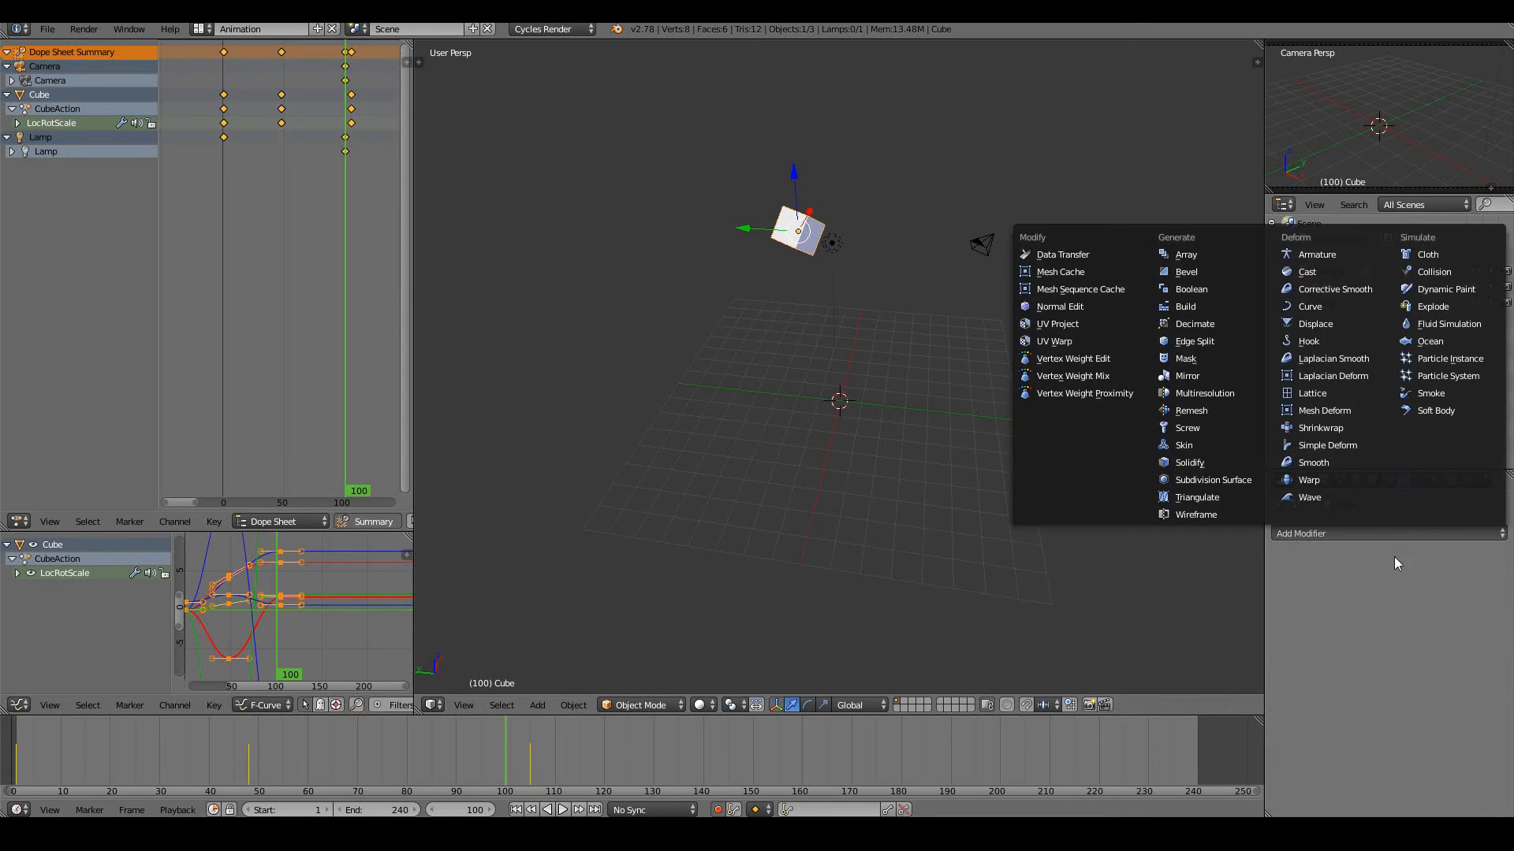
Add an Array modifier to the cube
click(1185, 254)
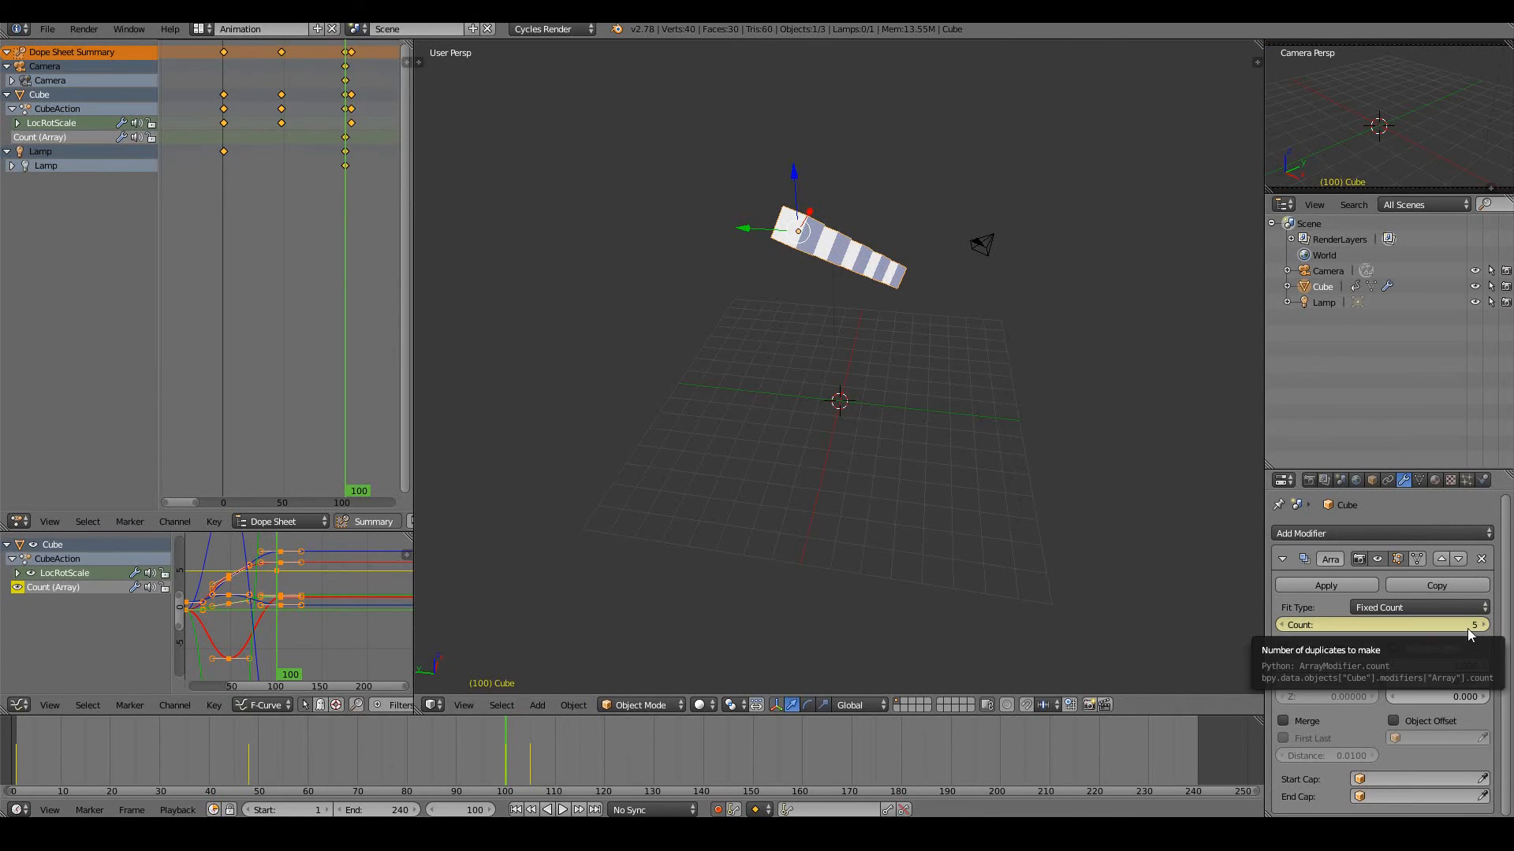
mouse_move(790, 257)
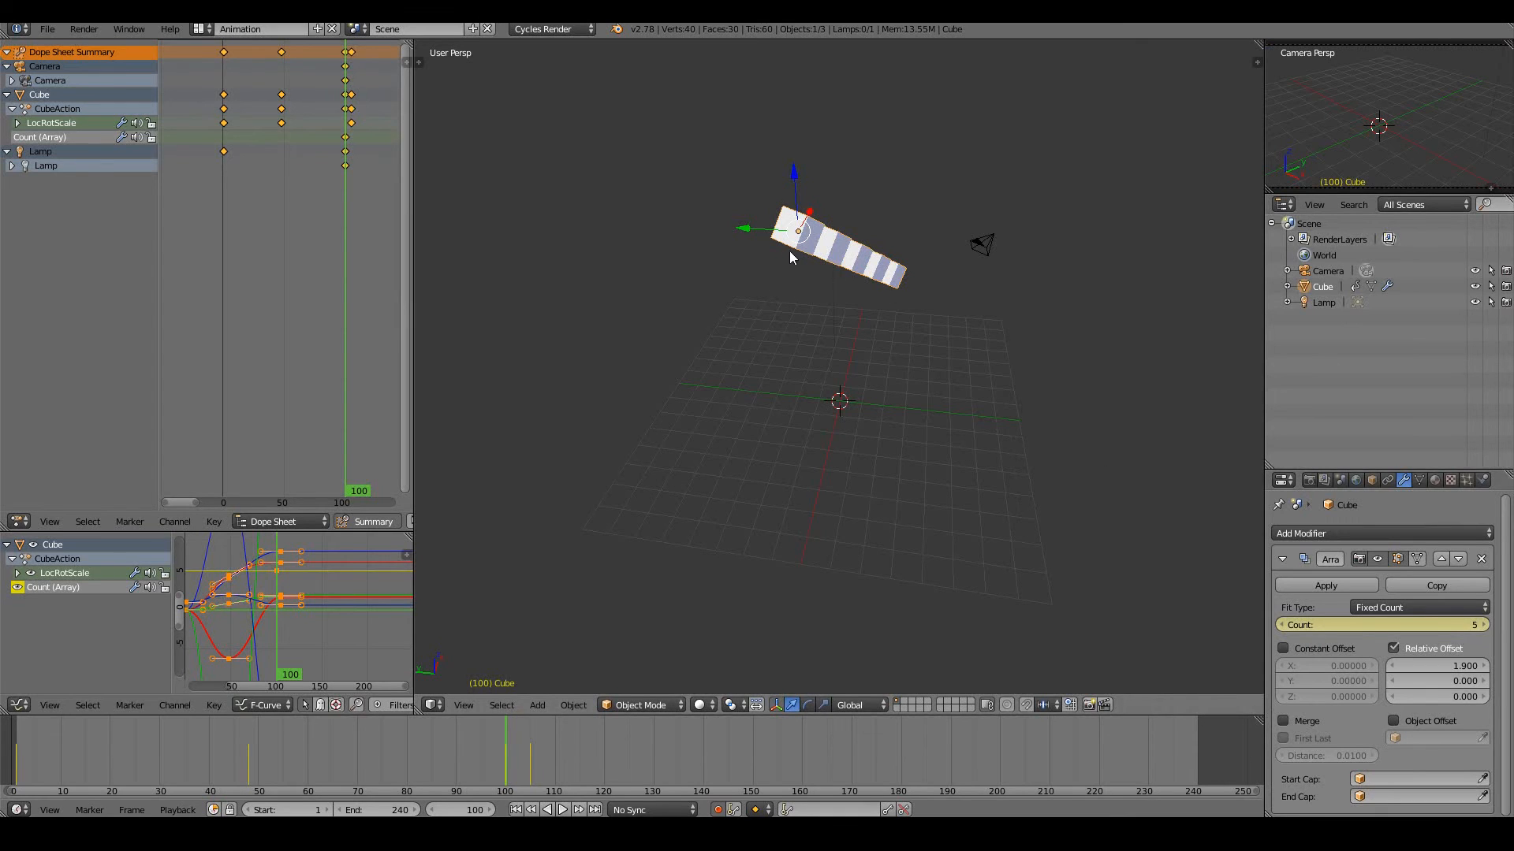
mouse_move(1062, 448)
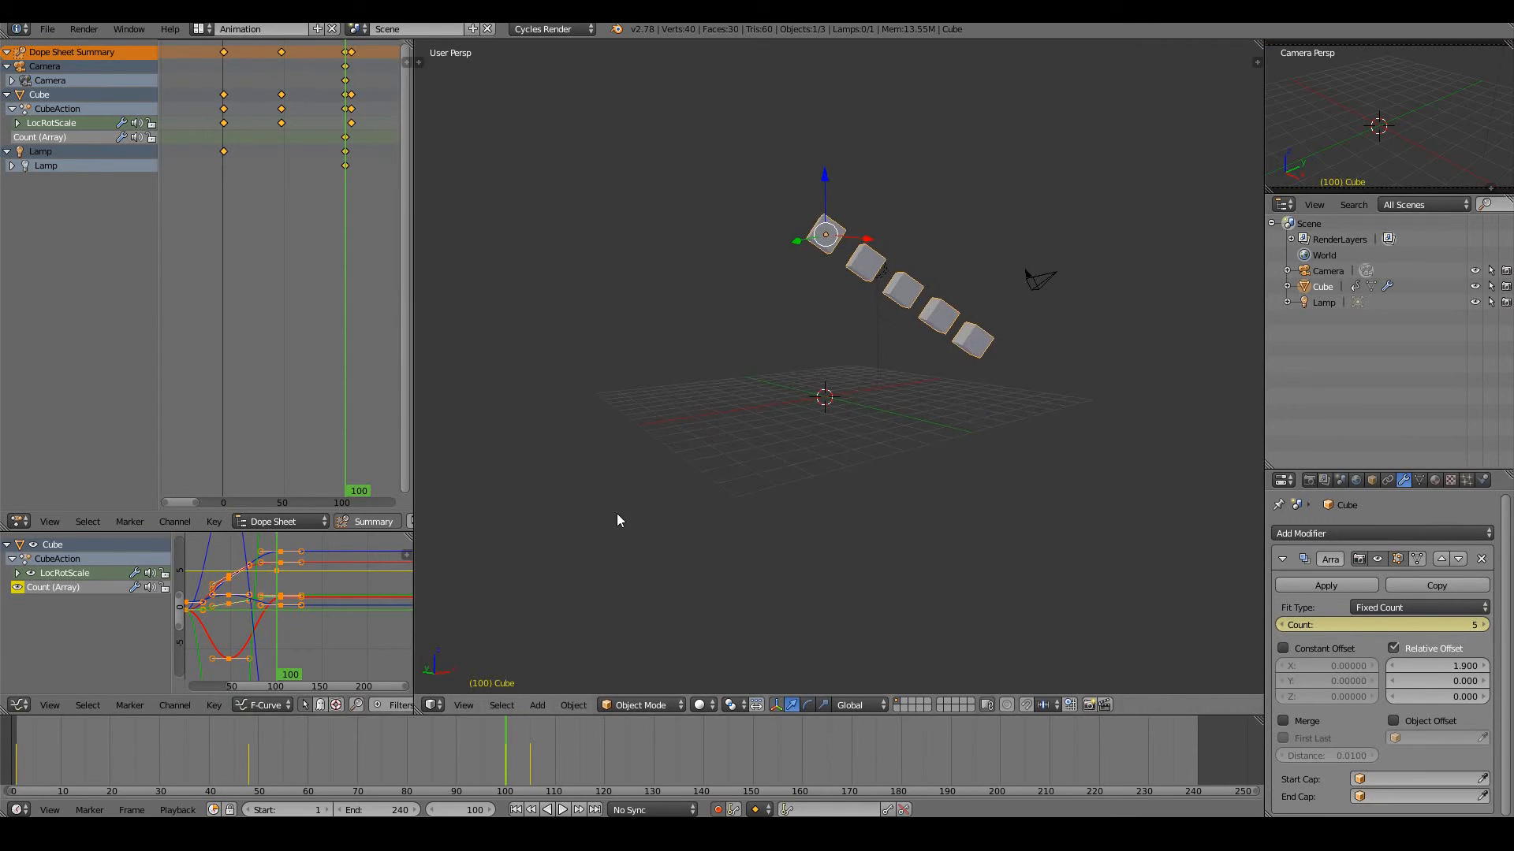
mouse_move(906, 319)
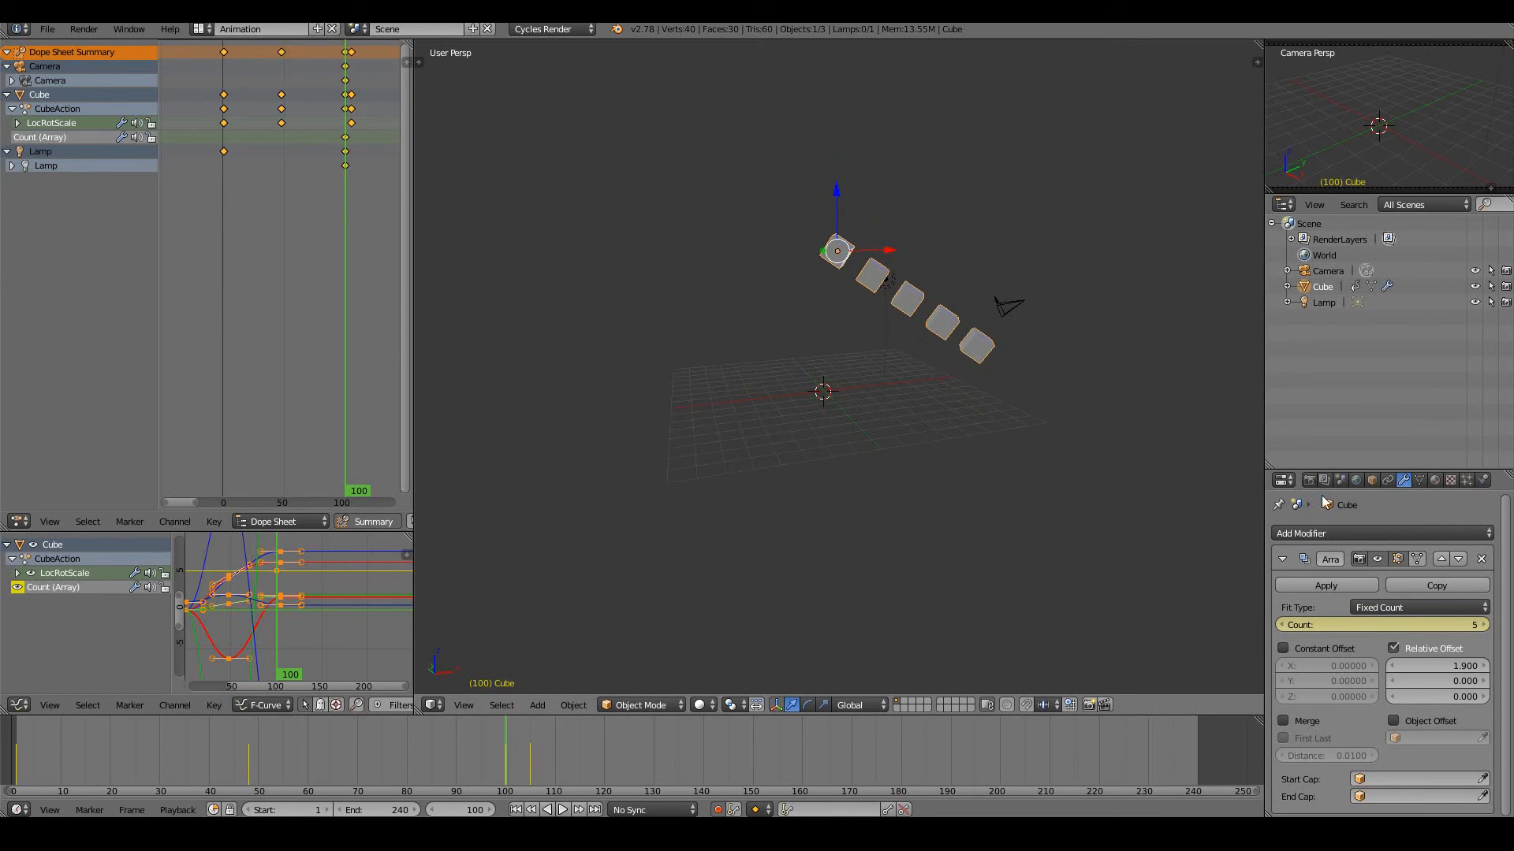
mouse_move(1484, 480)
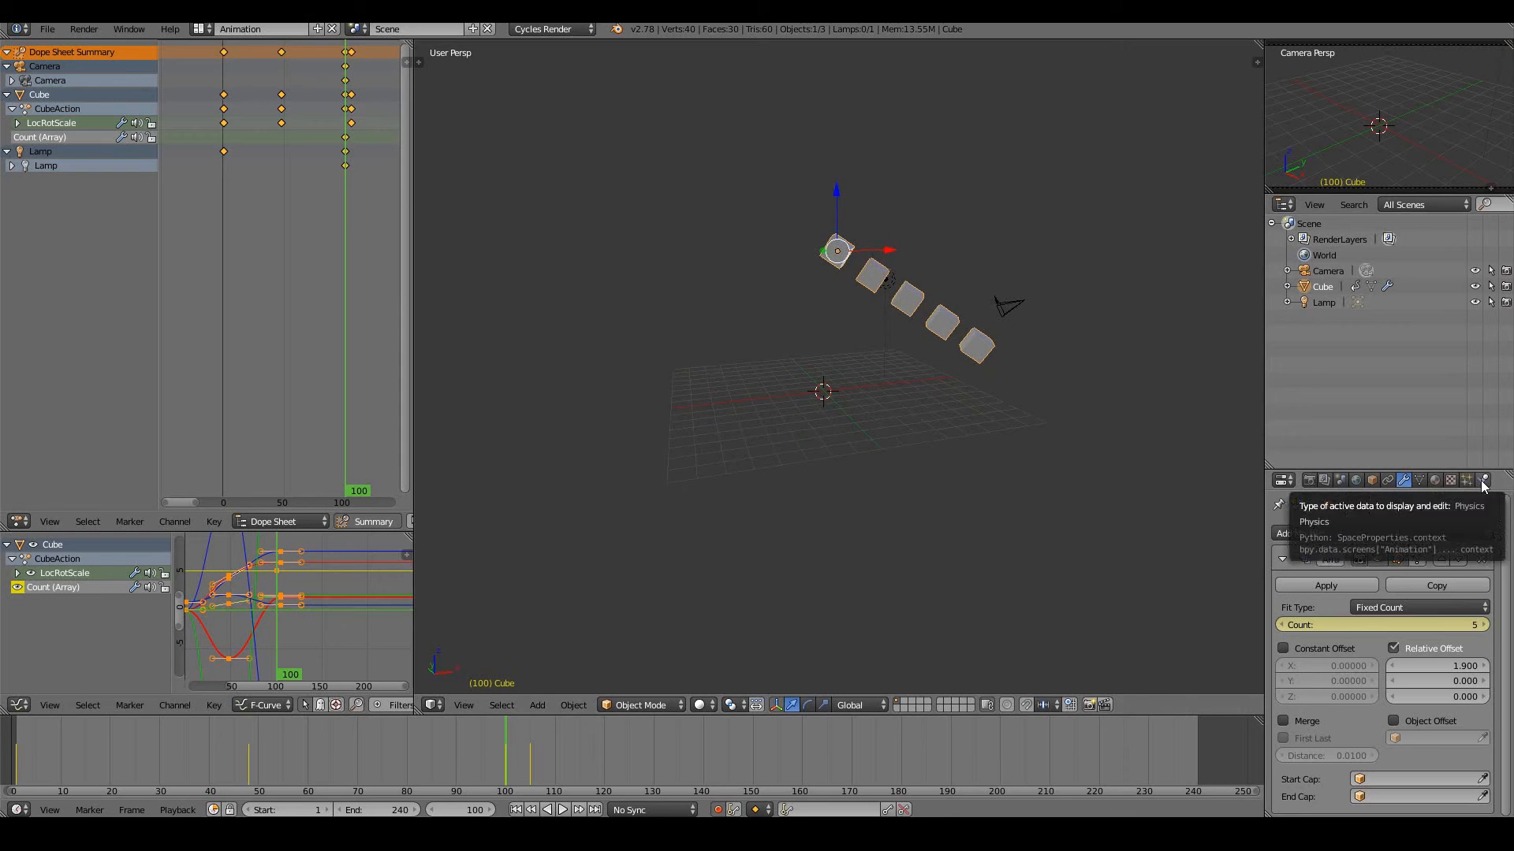
Browse the World and Material settings, then show the cube's Particles settings
click(1355, 480)
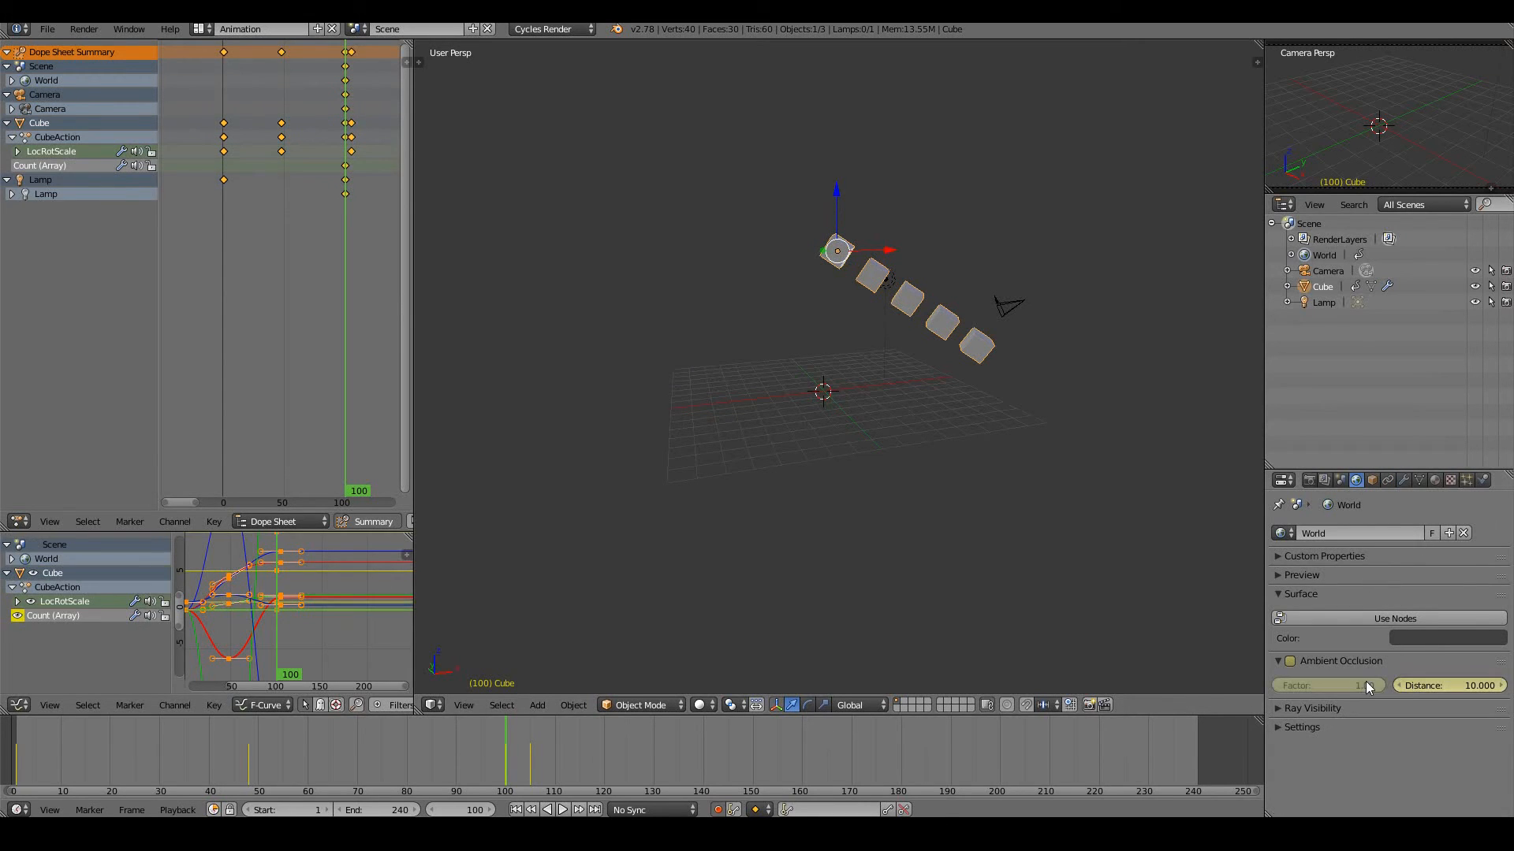
click(1436, 480)
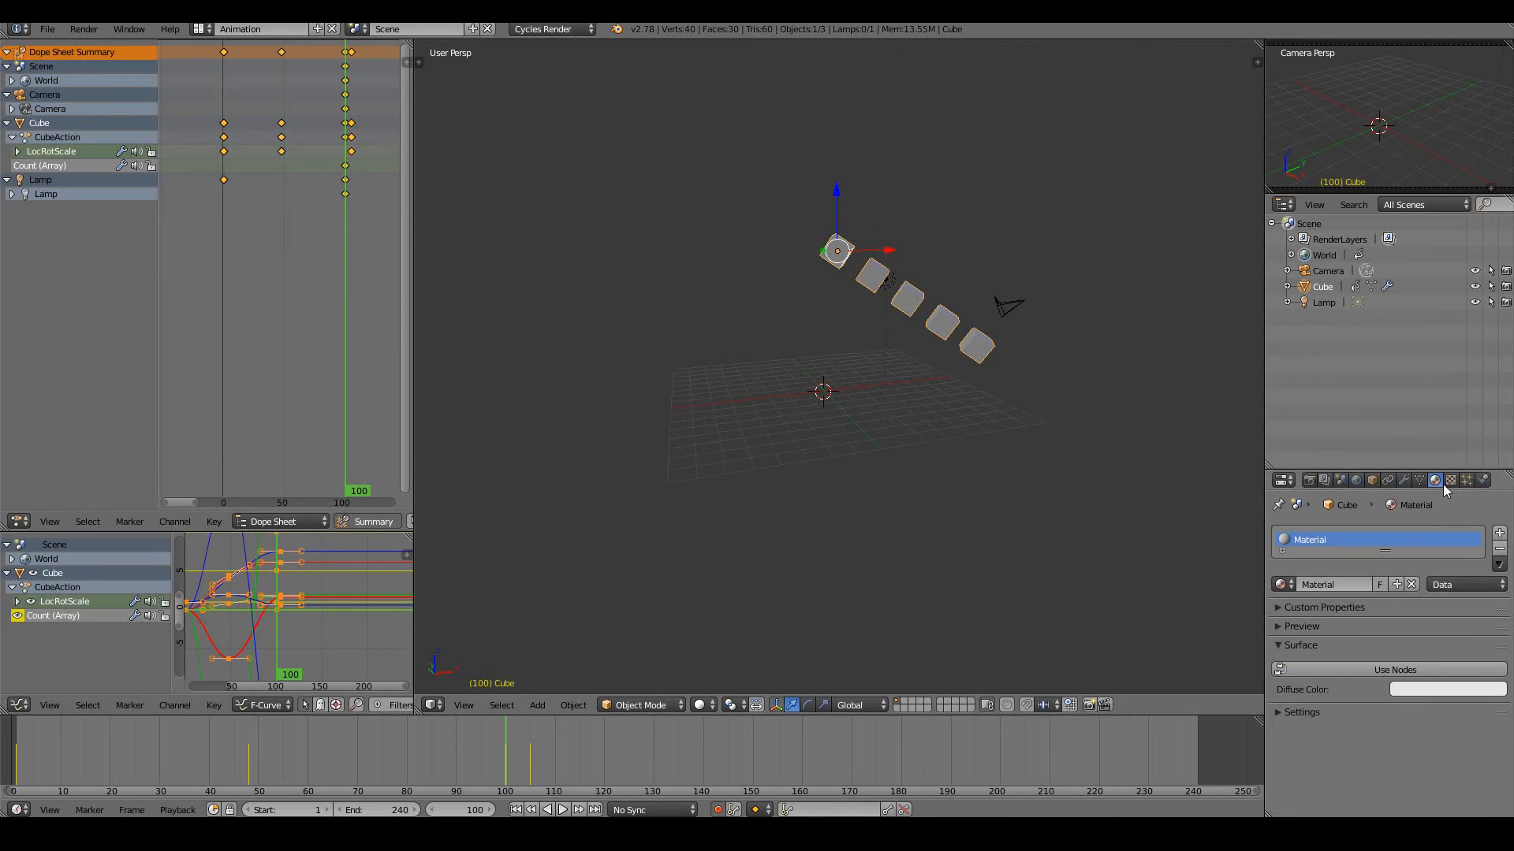
click(1394, 669)
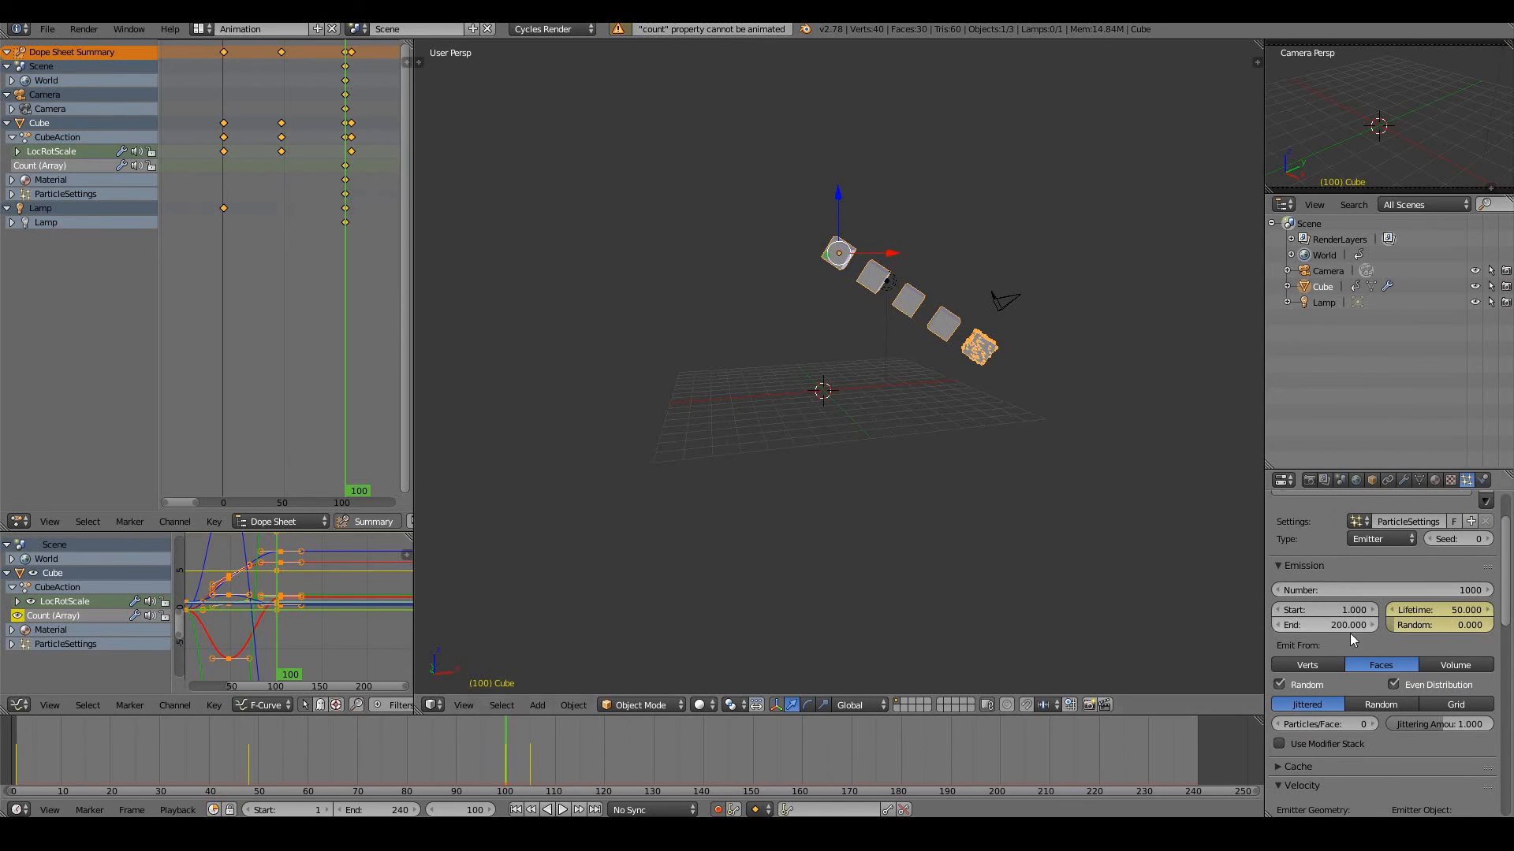
Scroll the Particles tab down to the Physics size fields
scroll(down, 3)
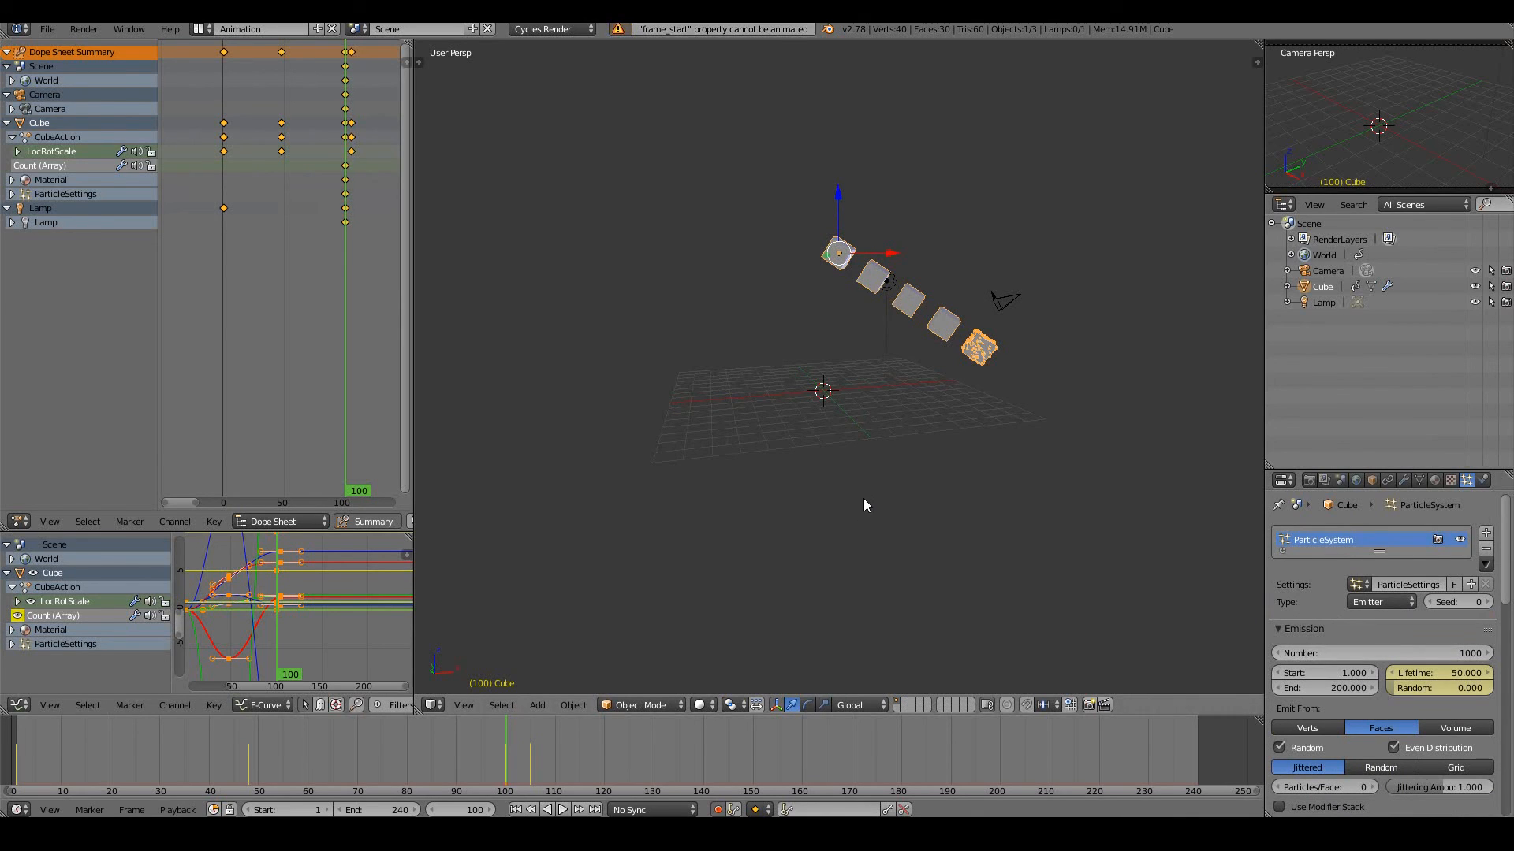
scroll(down, 3)
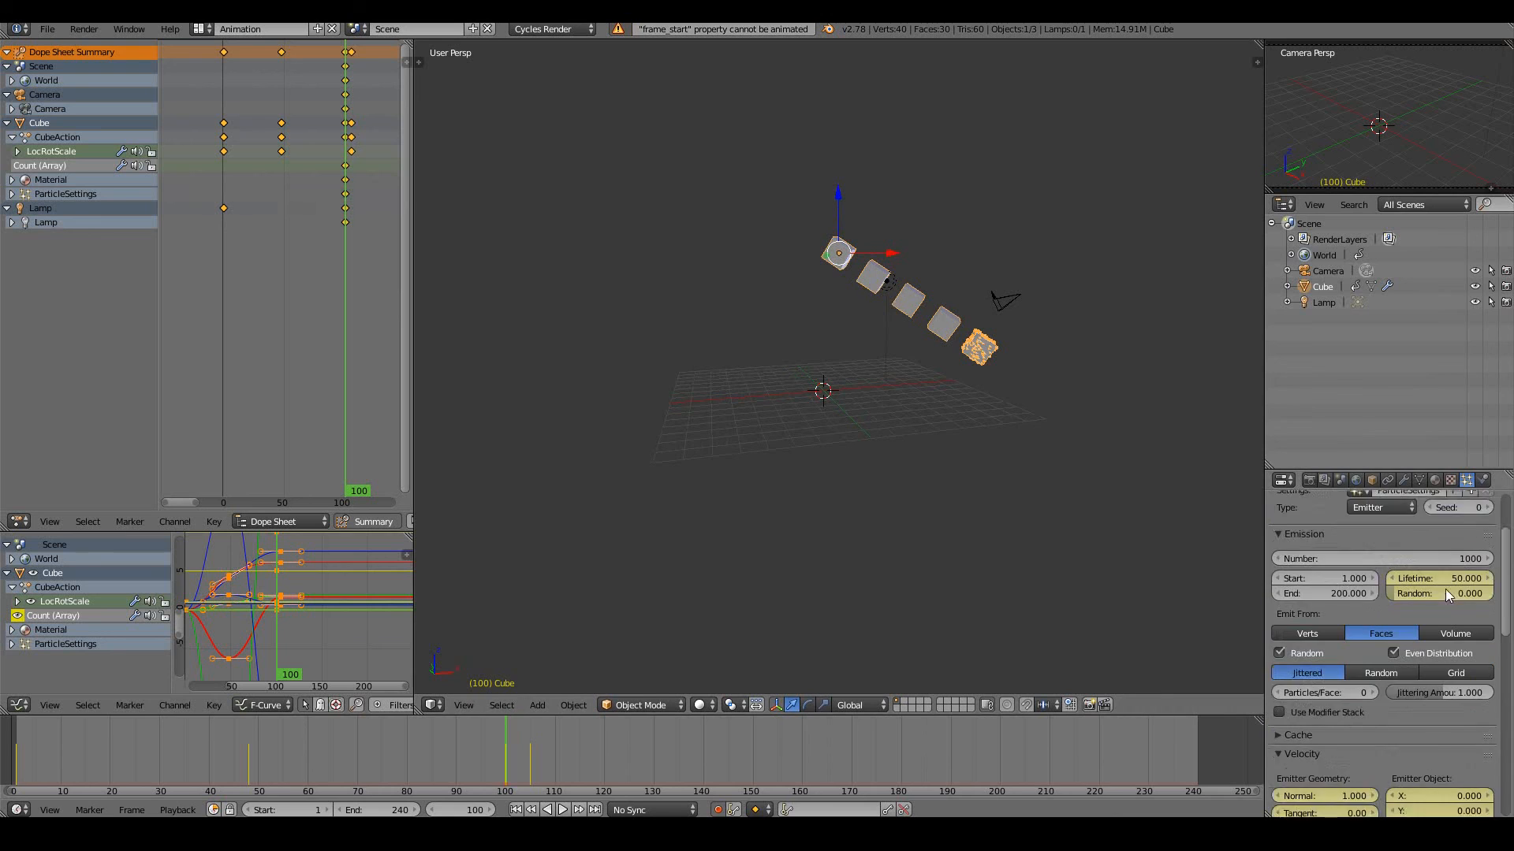
scroll(down, 3)
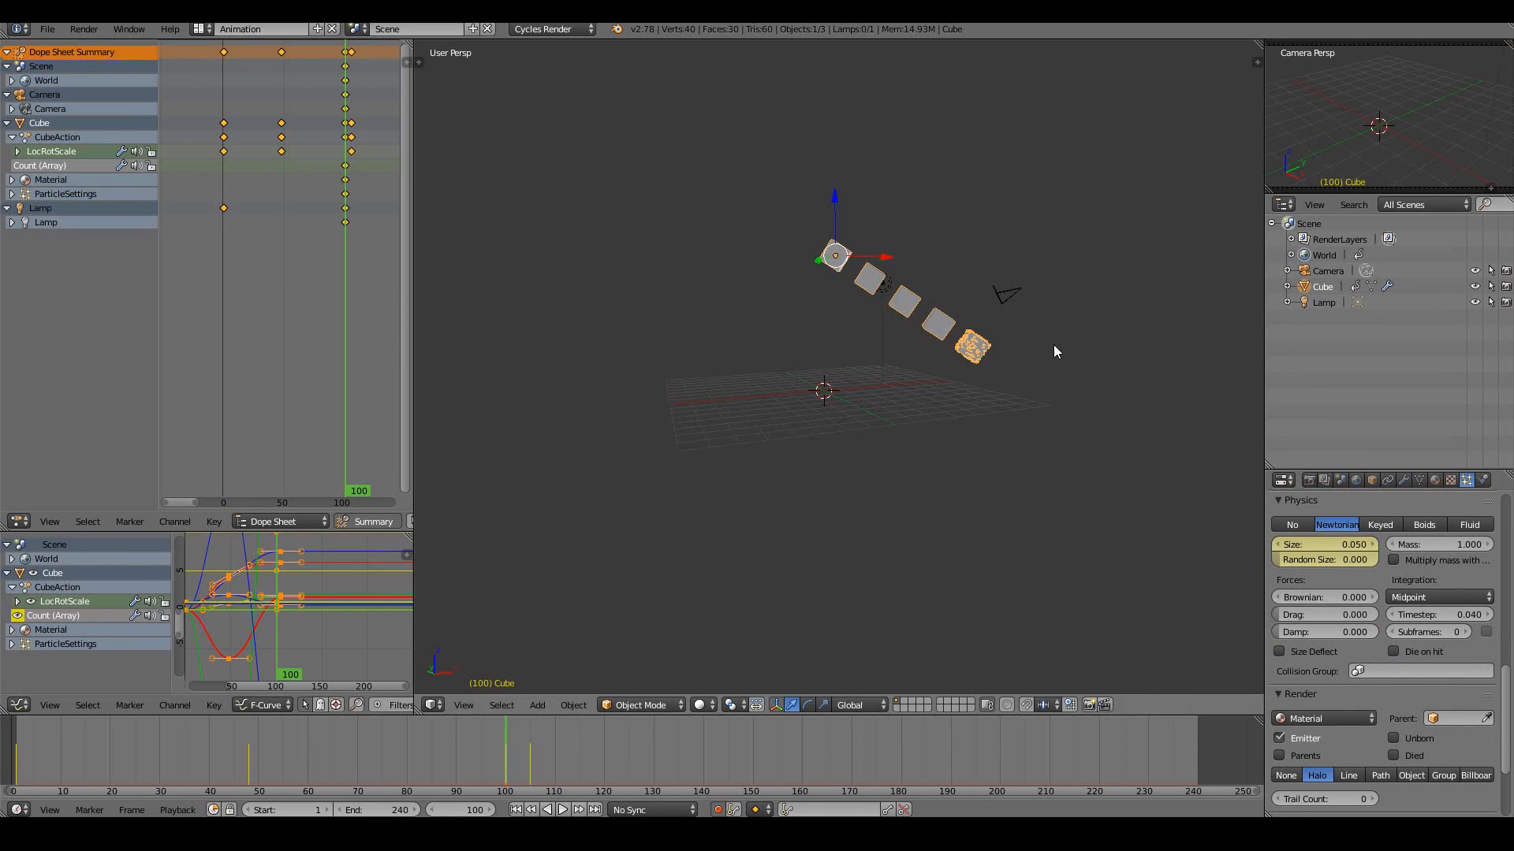
mouse_move(1053, 211)
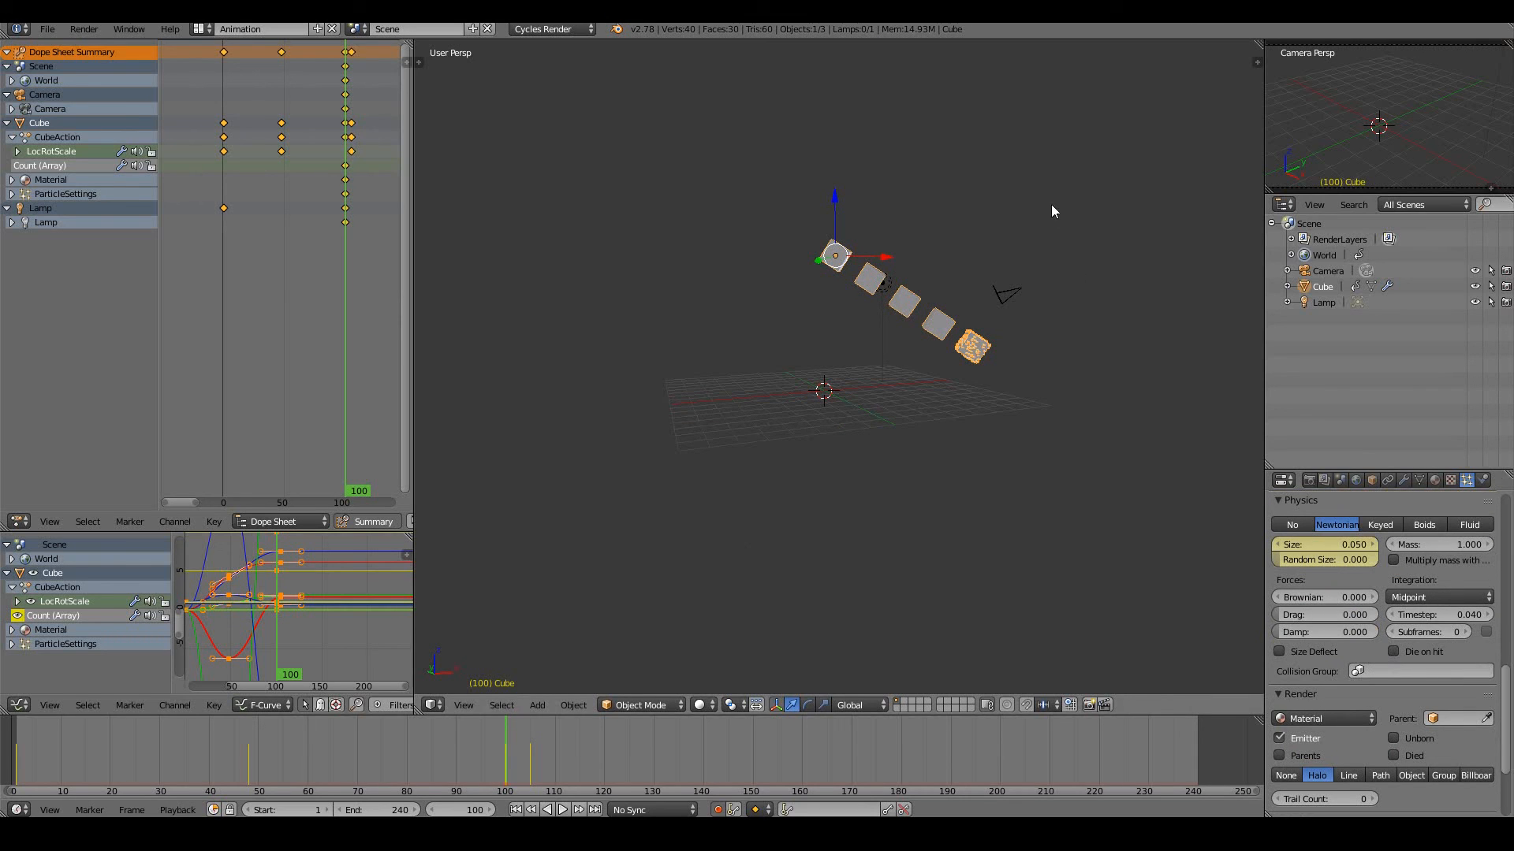